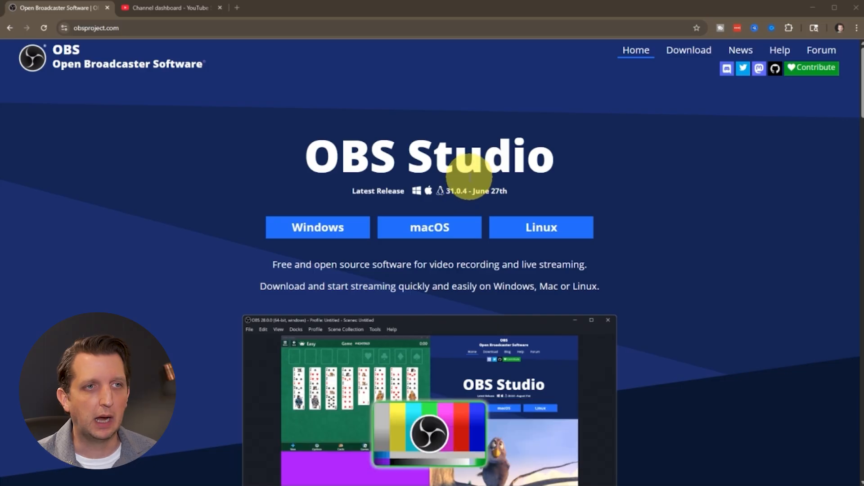
mouse_move(318, 227)
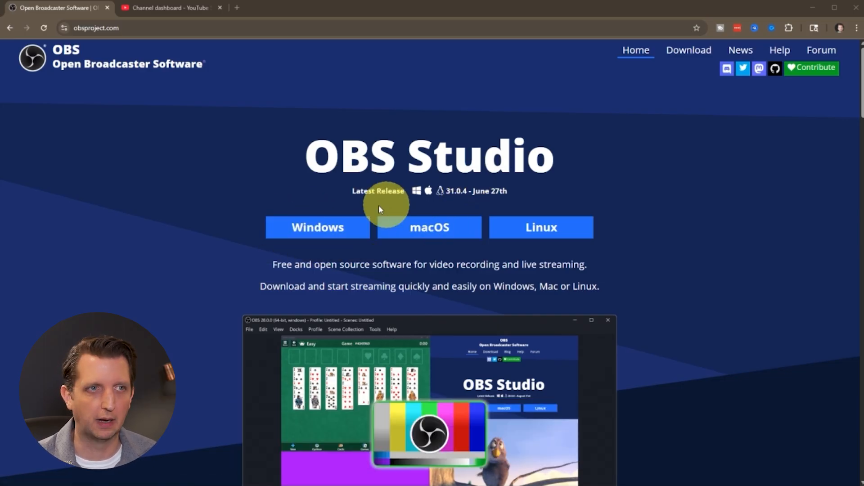
mouse_move(285, 257)
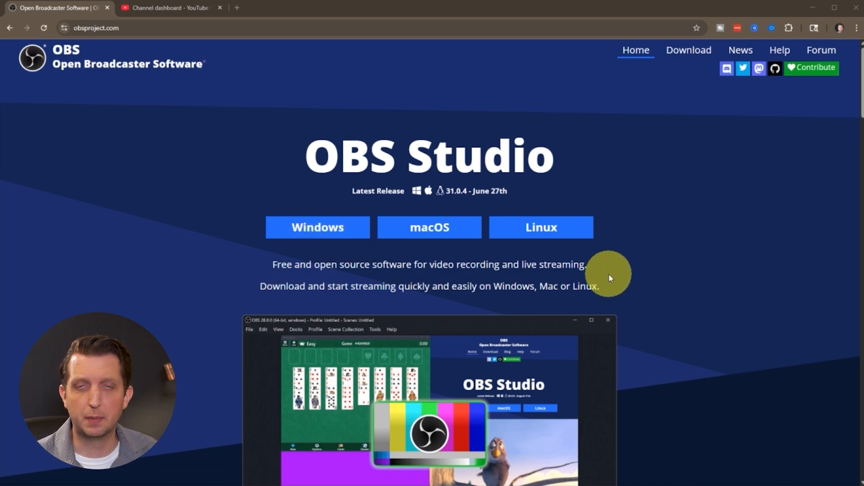
mouse_move(457, 219)
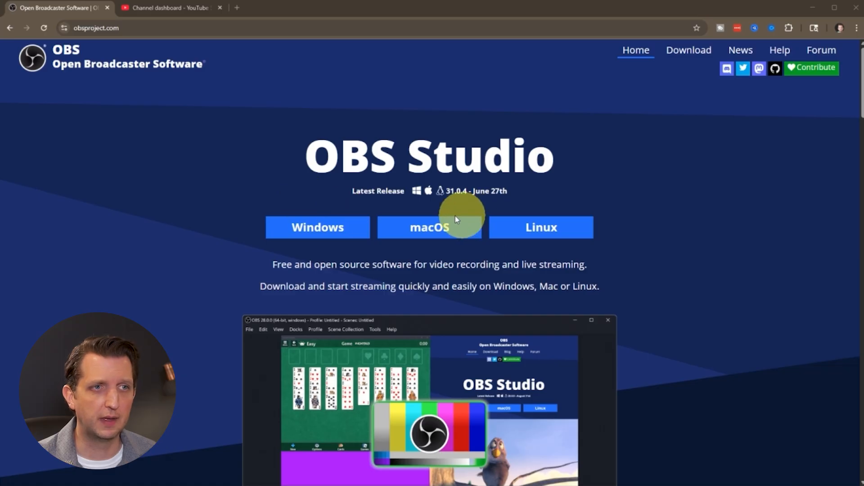
Step: Download OBS Studio for your operating system from obsproject.com
click(429, 226)
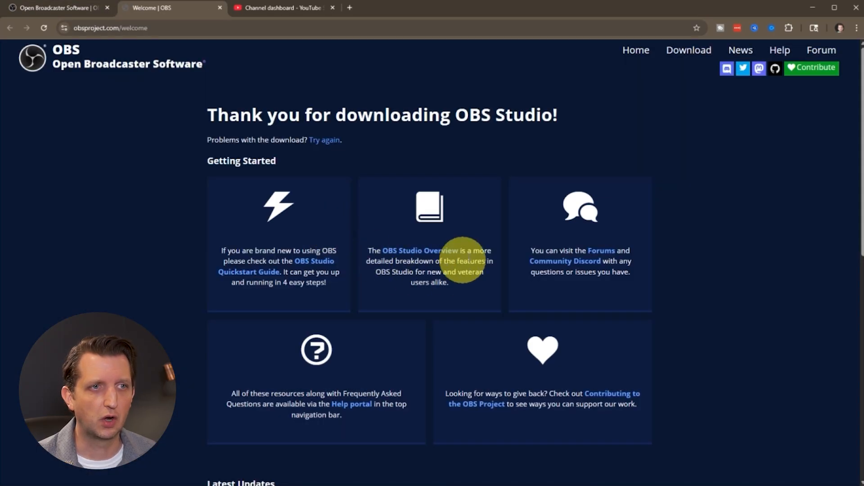
mouse_move(507, 375)
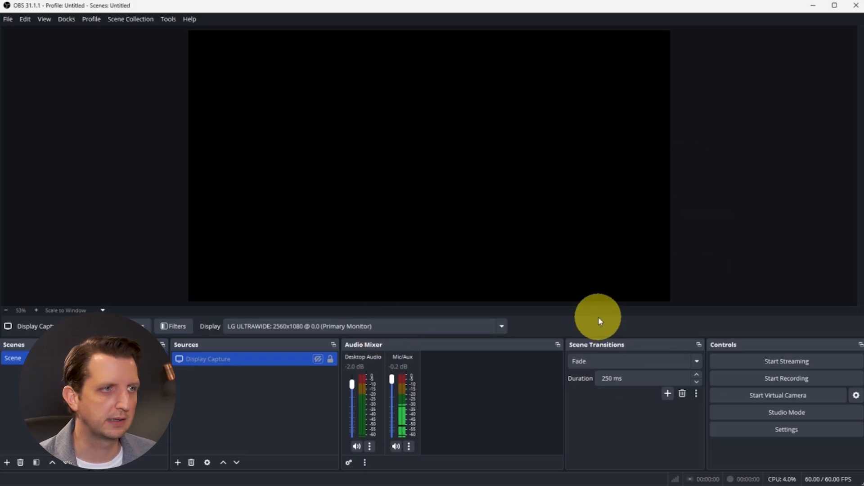
mouse_move(598, 321)
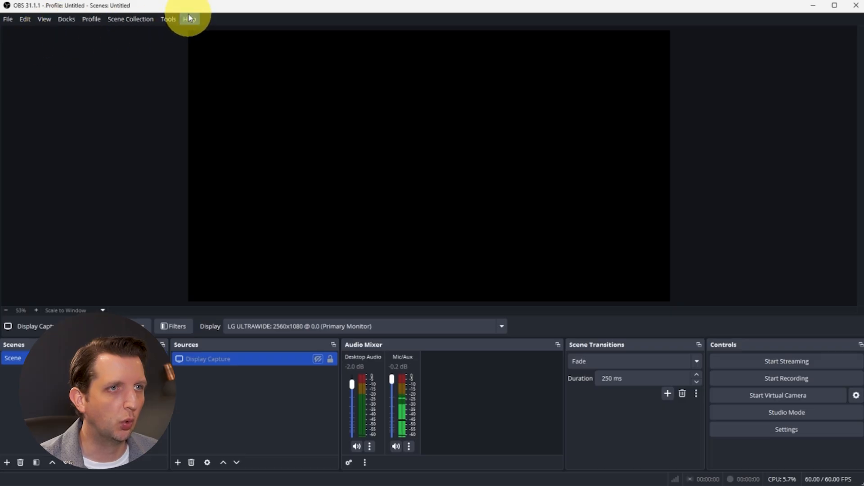
Step: Run the Auto-Configuration Wizard keeping the 1920x1080 canvas and preferring 60 fps
click(168, 19)
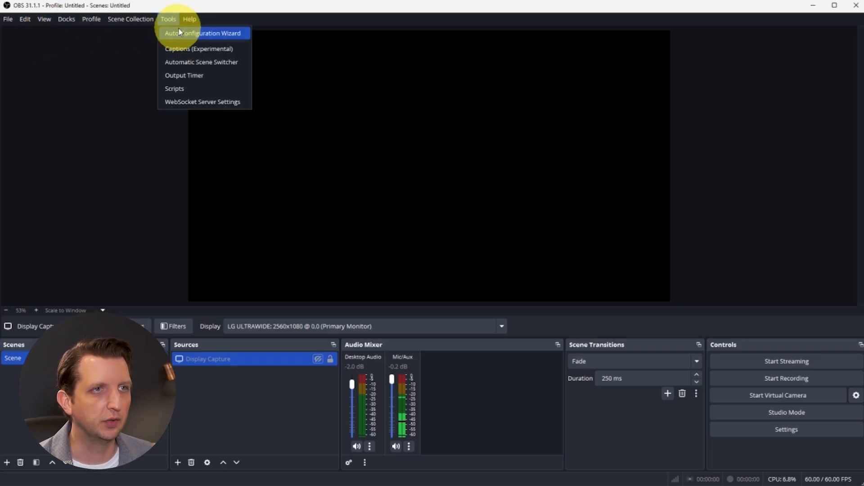
click(202, 33)
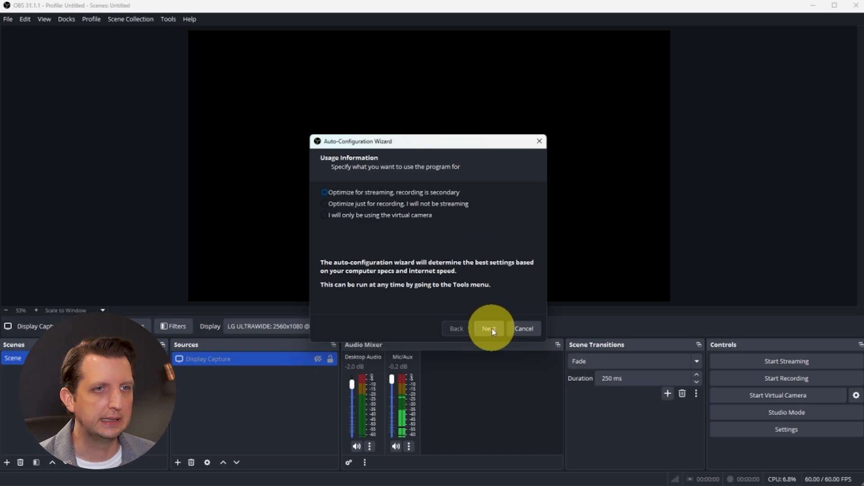
click(488, 328)
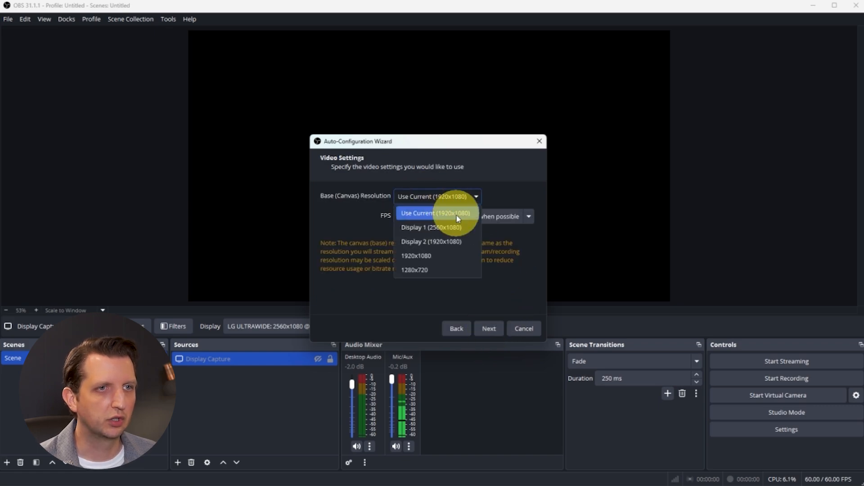
click(435, 214)
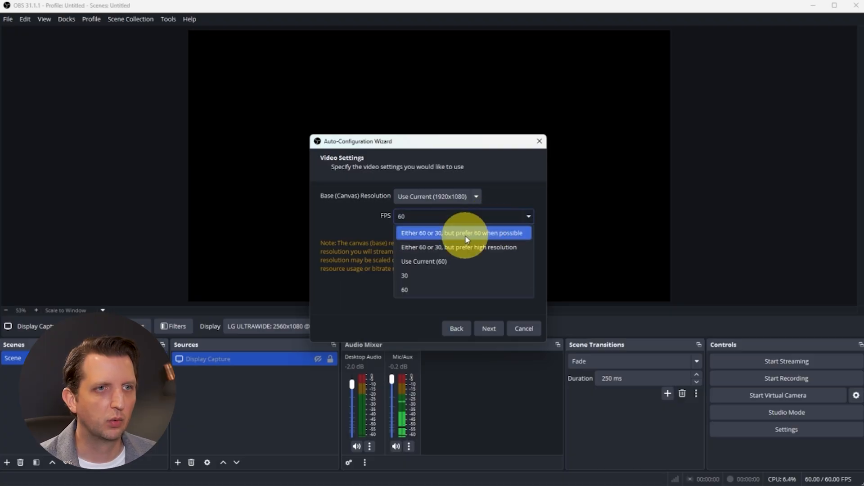
click(463, 232)
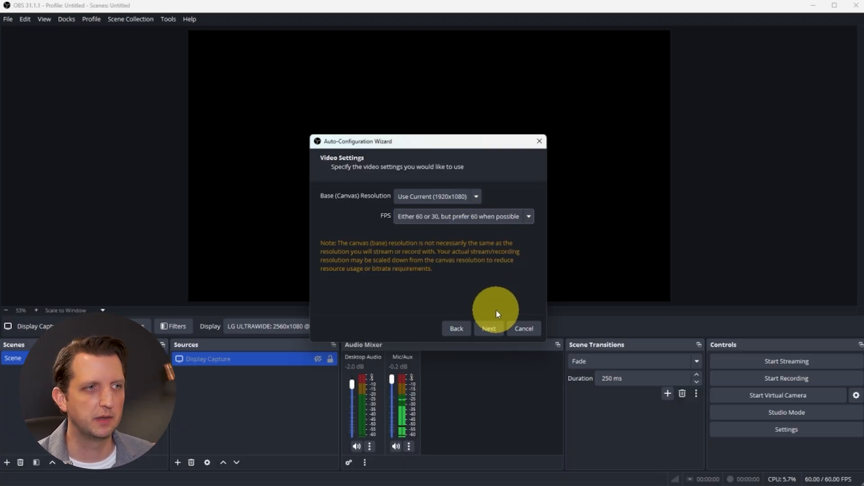
click(489, 328)
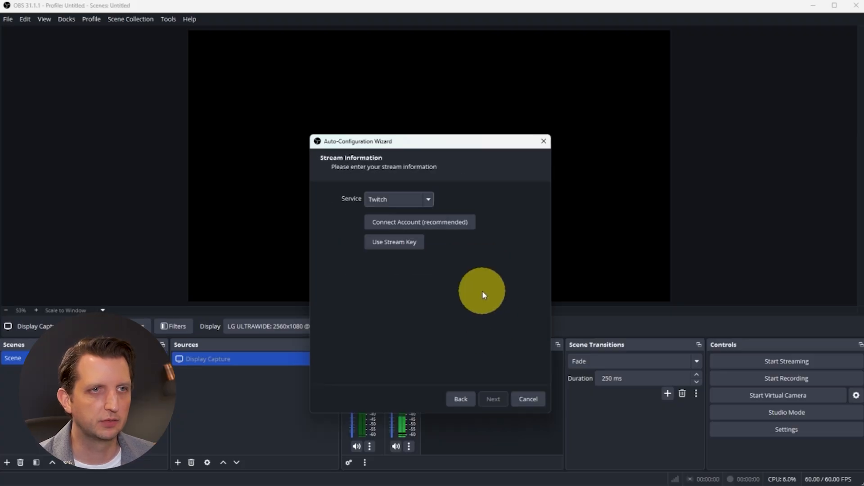
mouse_move(388, 193)
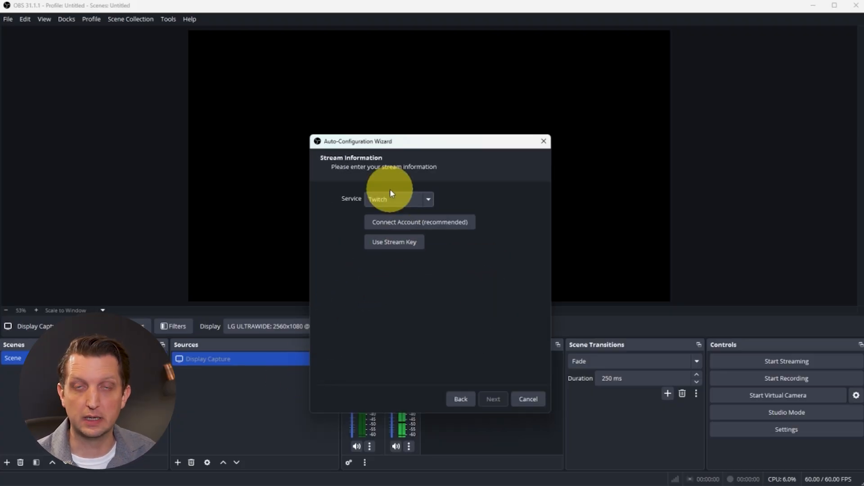
Step: Select YouTube - RTMPS as the streaming service and start Connect Account
click(428, 198)
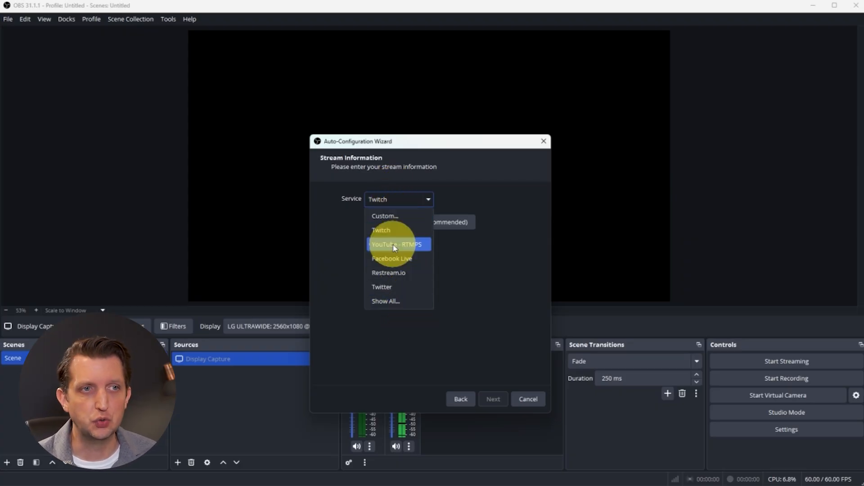
click(391, 244)
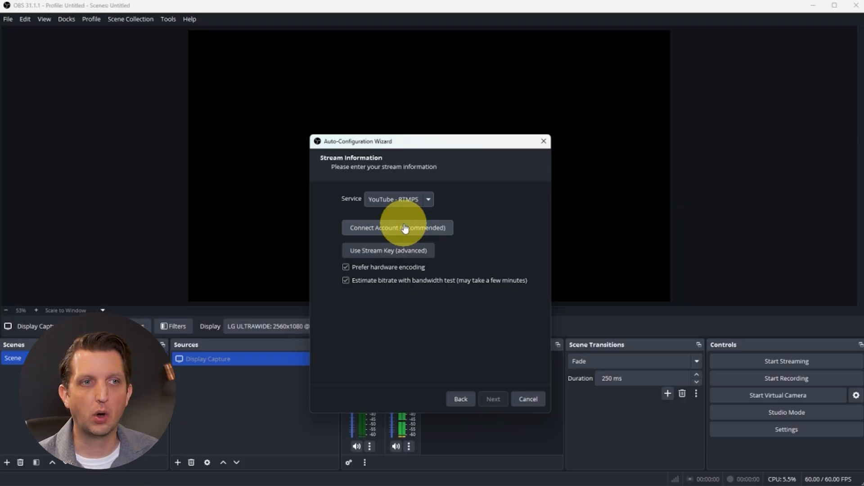
mouse_move(400, 258)
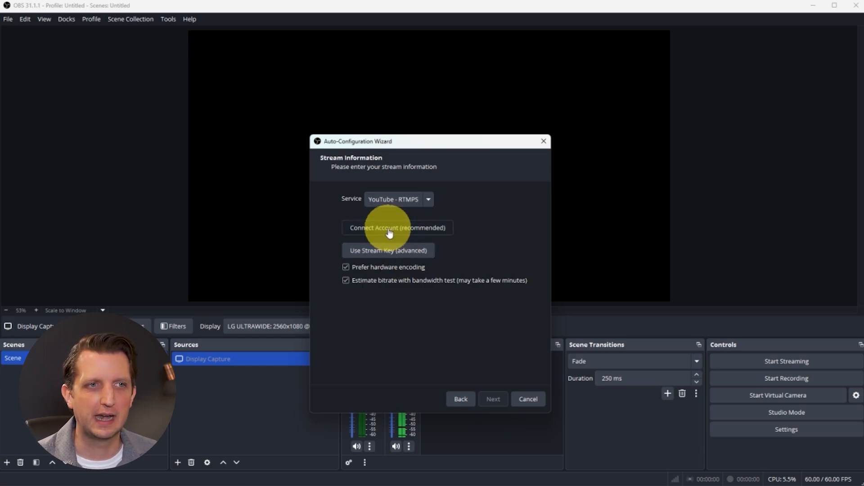
click(396, 228)
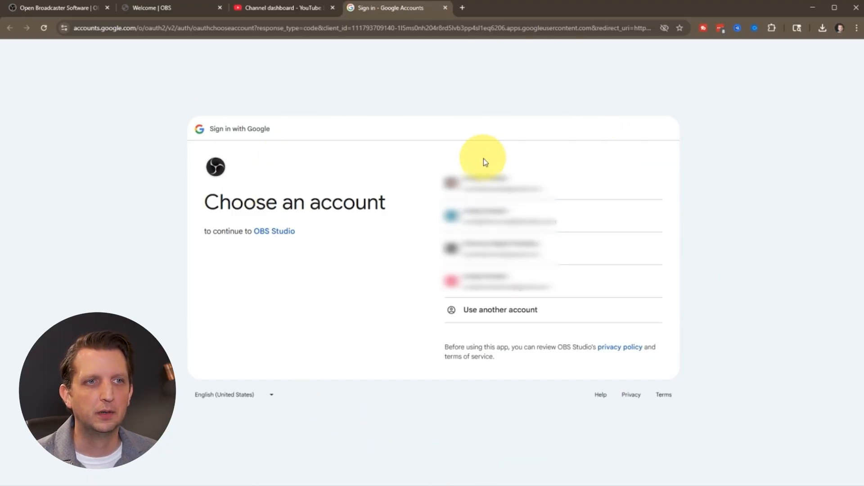
Step: Choose your Google account on the 'Choose an account' sign-in page
click(496, 183)
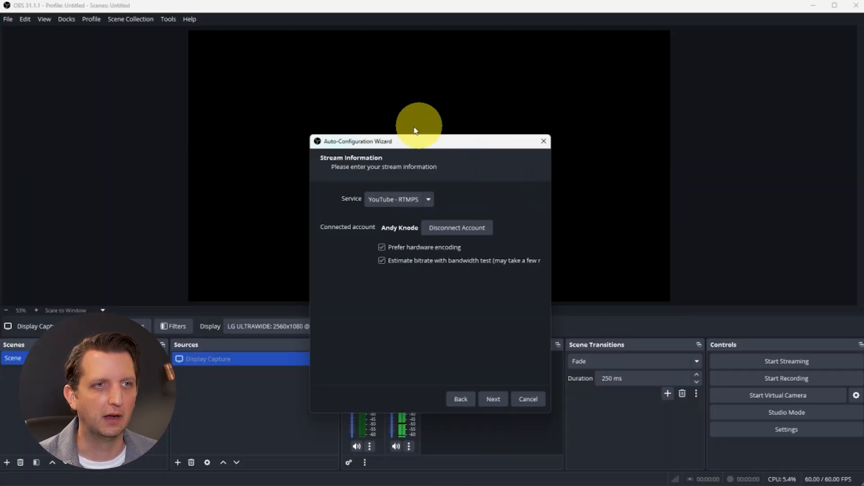
mouse_move(405, 233)
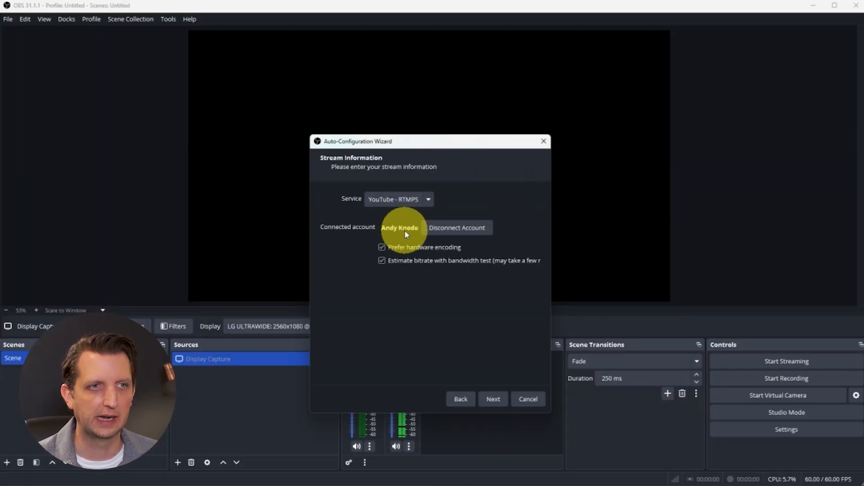
mouse_move(492, 398)
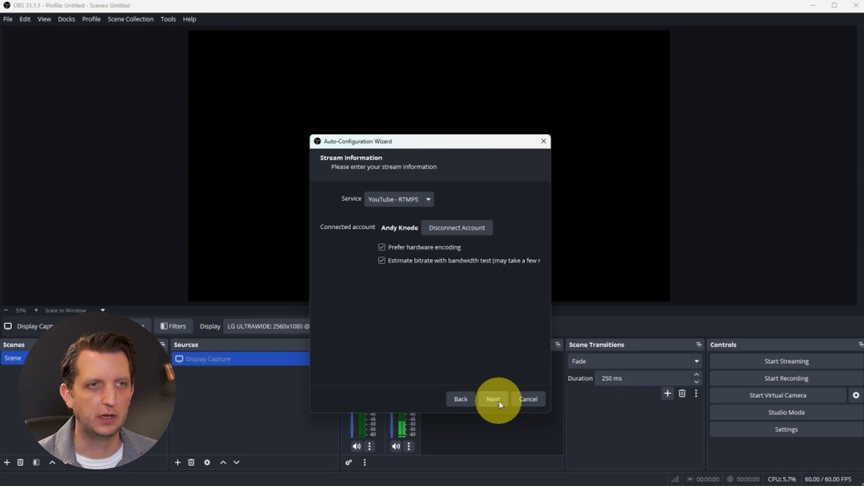
Step: Run the bandwidth test, then apply the settings from the Final Results page
click(493, 398)
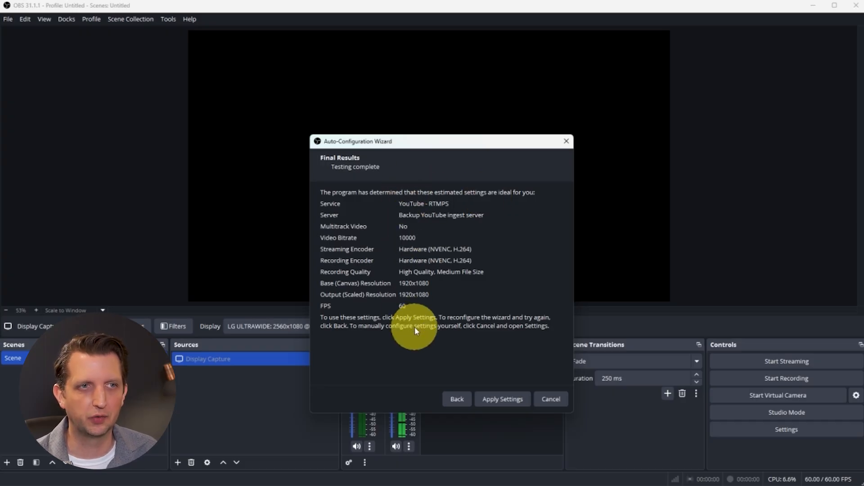
click(501, 398)
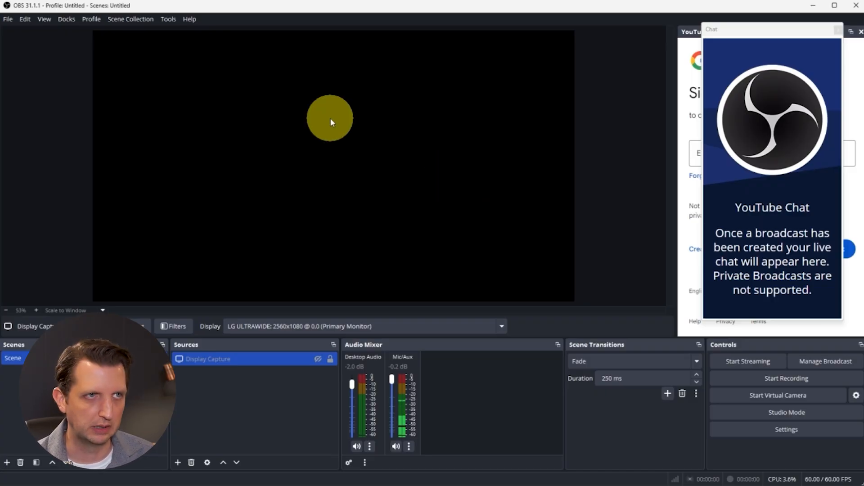
Step: Move the YouTube Chat dock beside the preview
drag(331, 119, 80, 268)
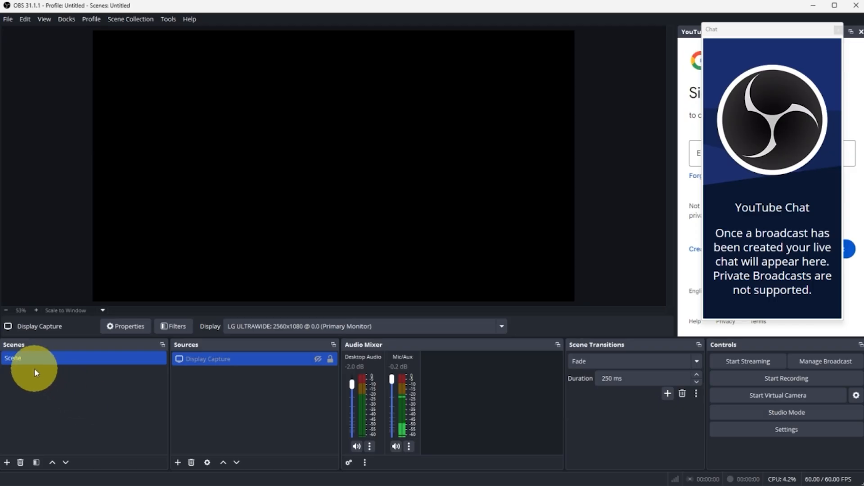
mouse_move(32, 369)
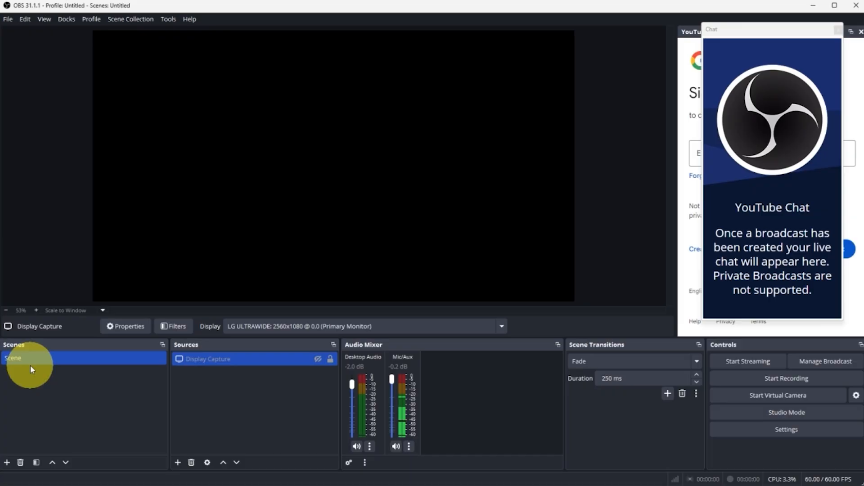
mouse_move(83, 378)
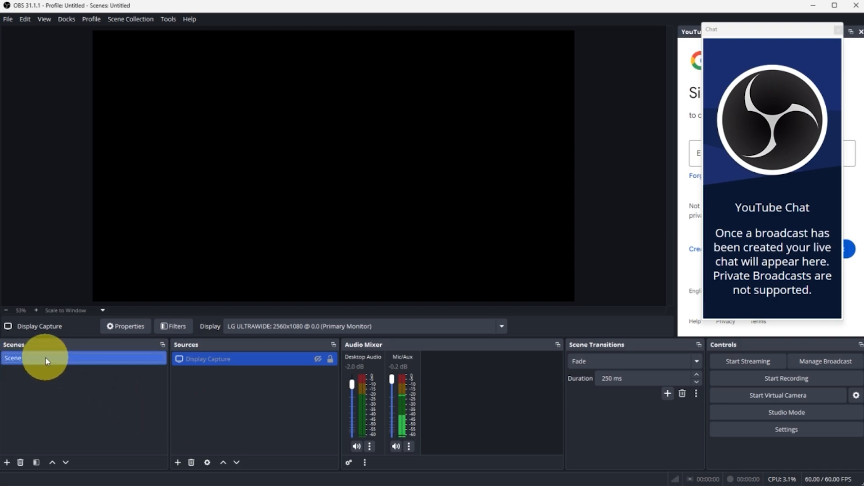
Step: Create a new scene with the default name 'Scene 2' and select it
click(6, 462)
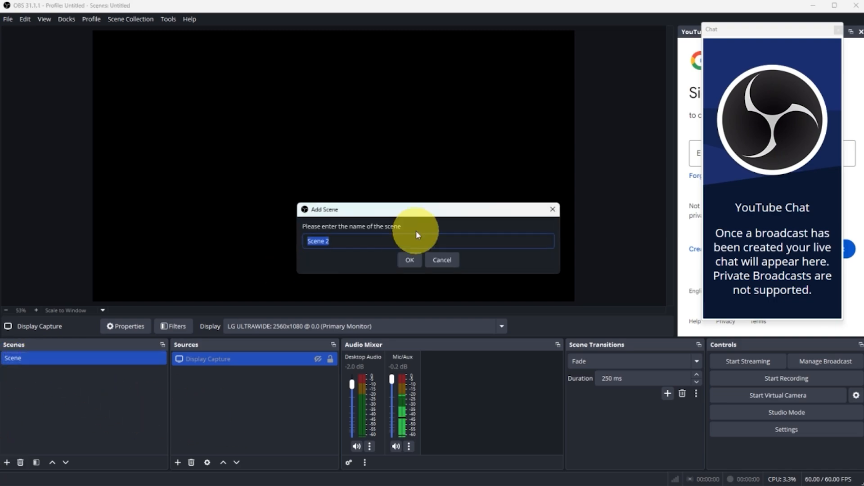
click(408, 260)
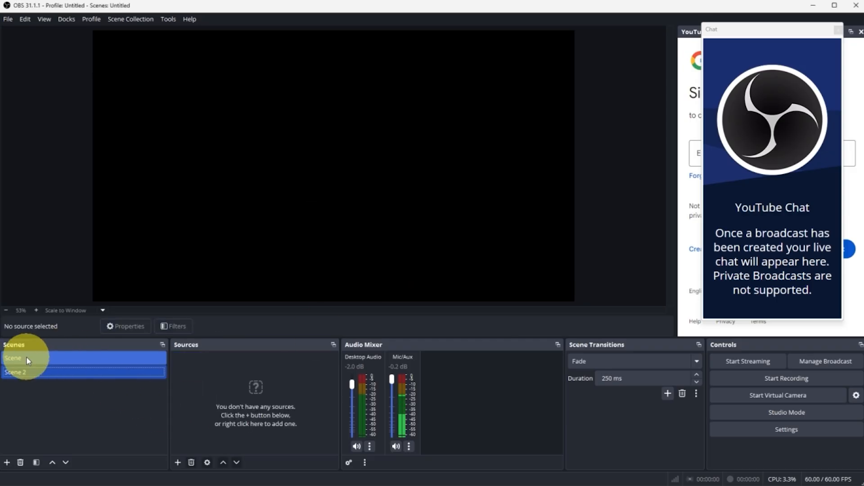
click(16, 372)
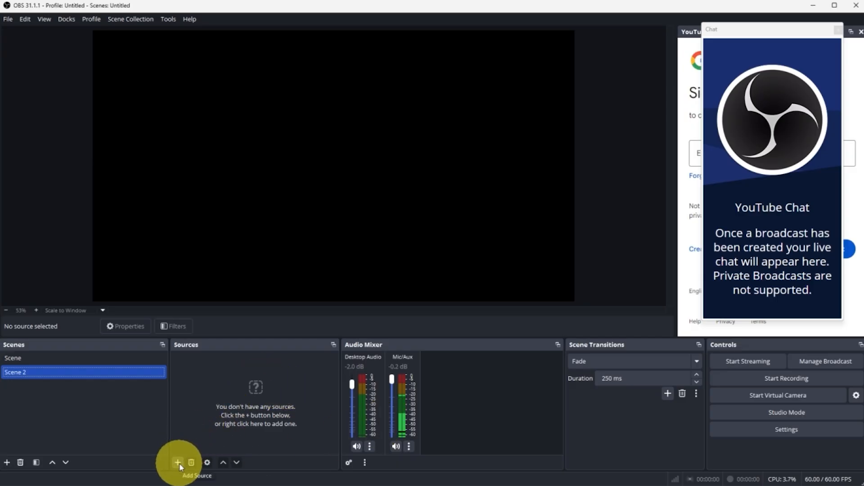
Step: Add a Video Capture Device source with the webcam chosen as the device
click(177, 462)
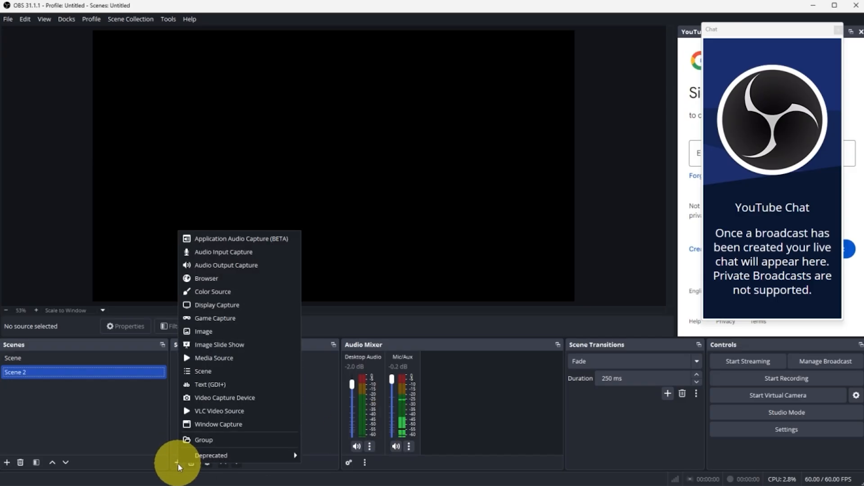
mouse_move(278, 242)
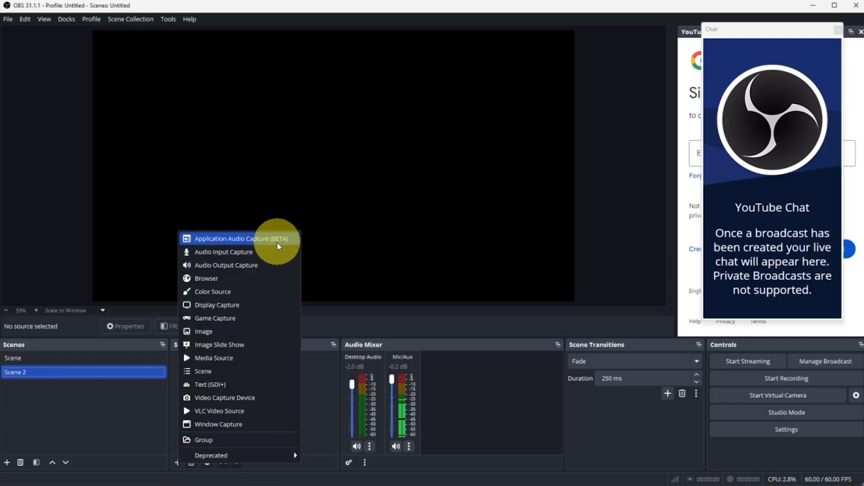
mouse_move(257, 318)
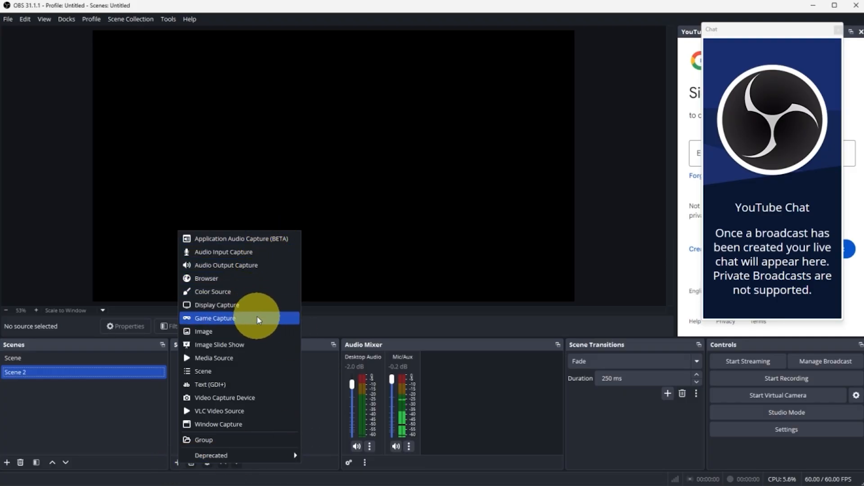
click(224, 397)
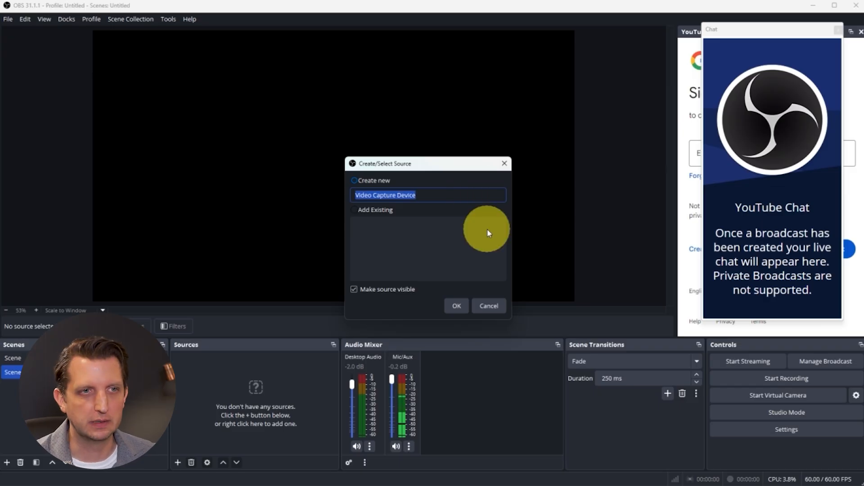
click(456, 305)
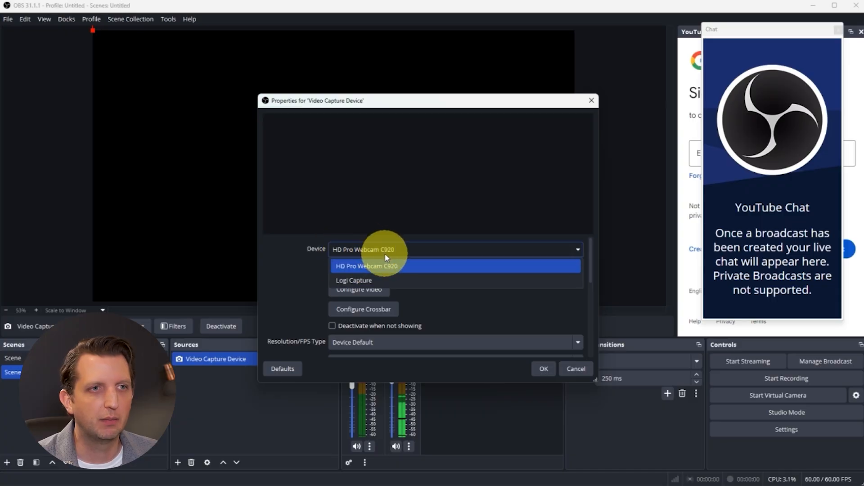
click(353, 280)
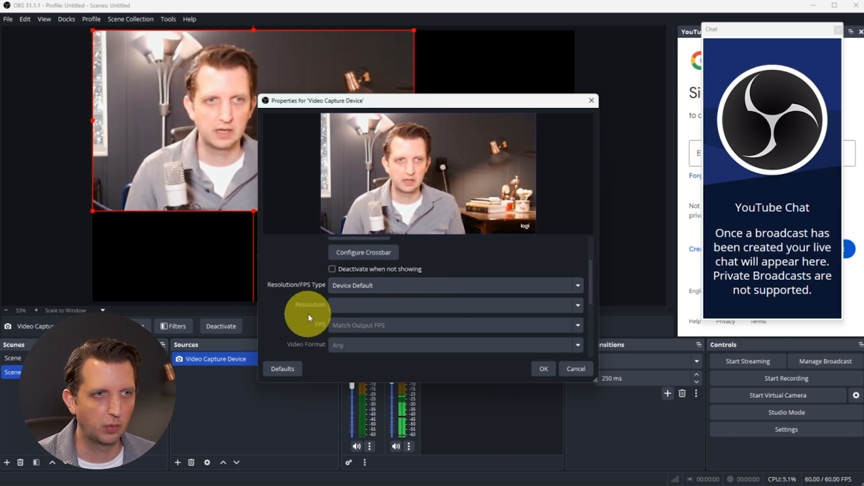
click(543, 369)
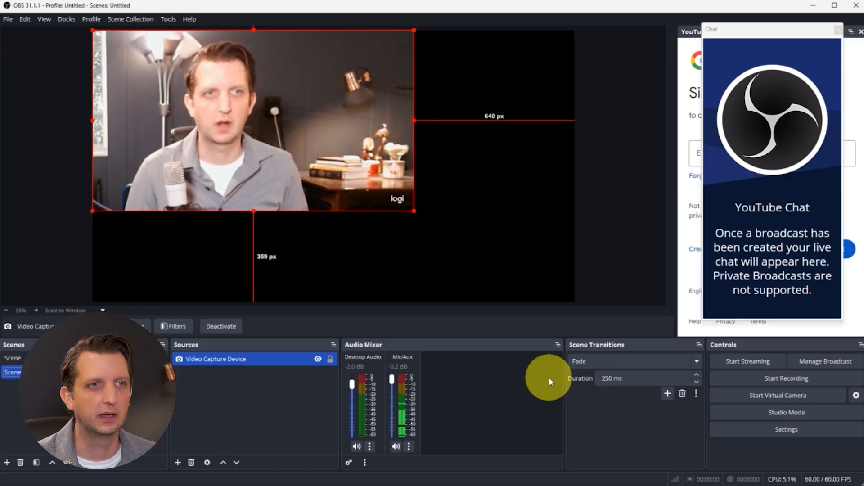
mouse_move(240, 145)
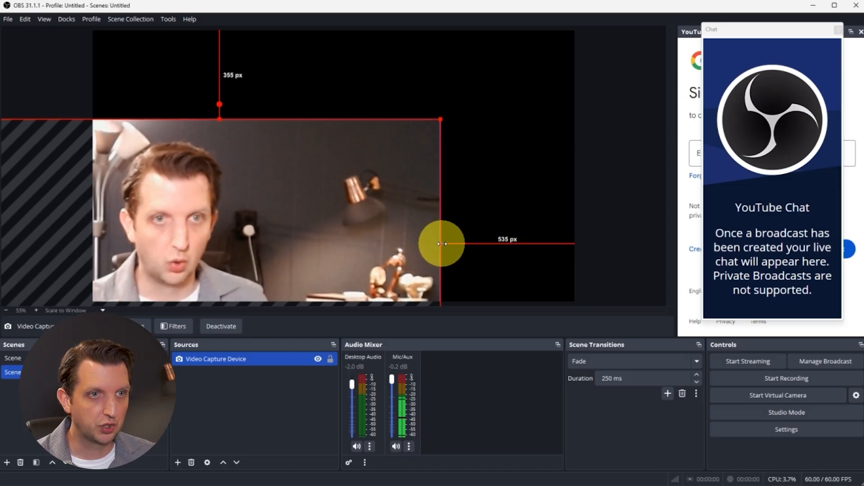
Step: Crop the webcam's right side around the face and shrink it into the lower-left corner
drag(441, 243, 342, 243)
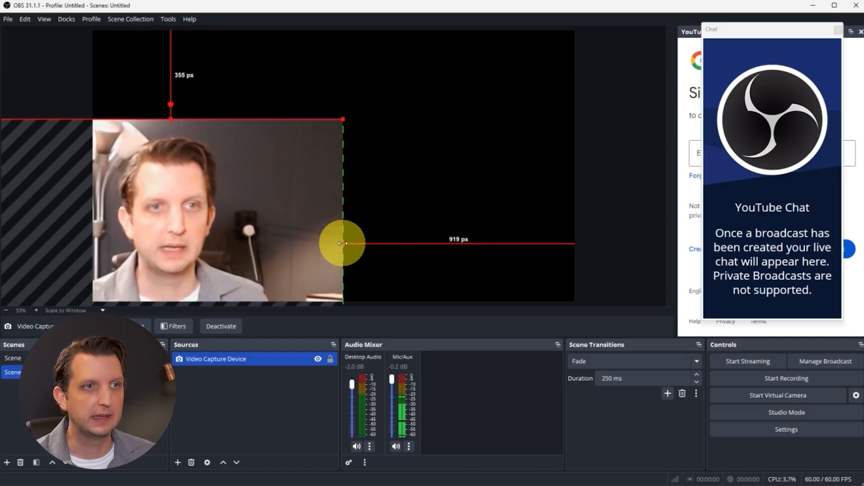
drag(342, 243, 285, 238)
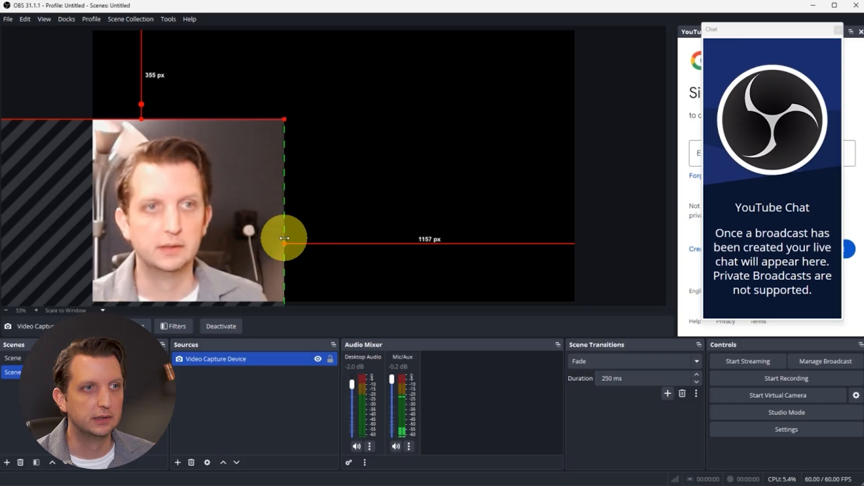
drag(284, 238, 294, 248)
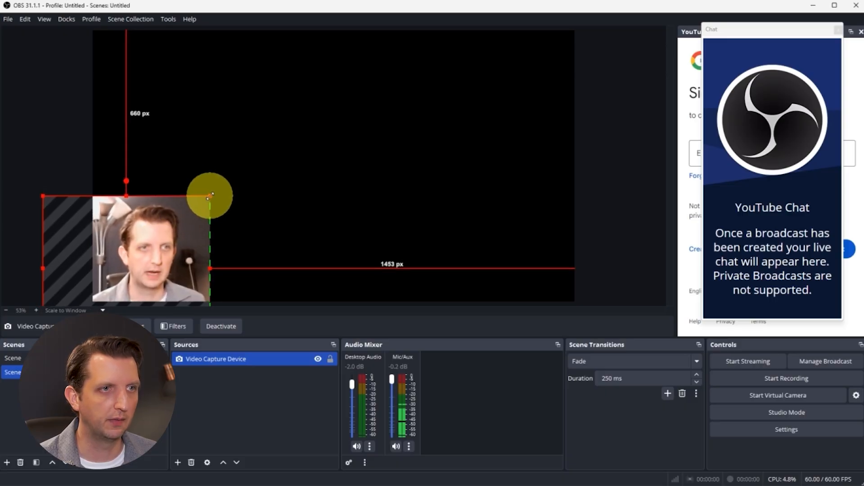
drag(211, 196, 211, 238)
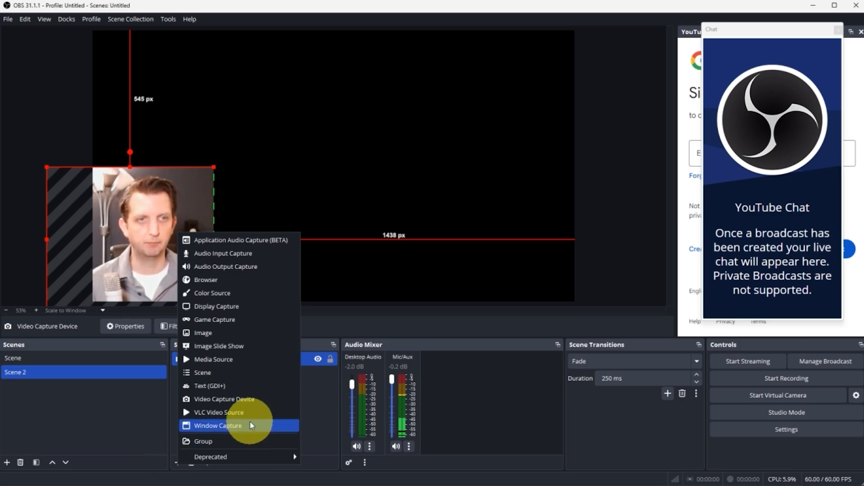
mouse_move(246, 306)
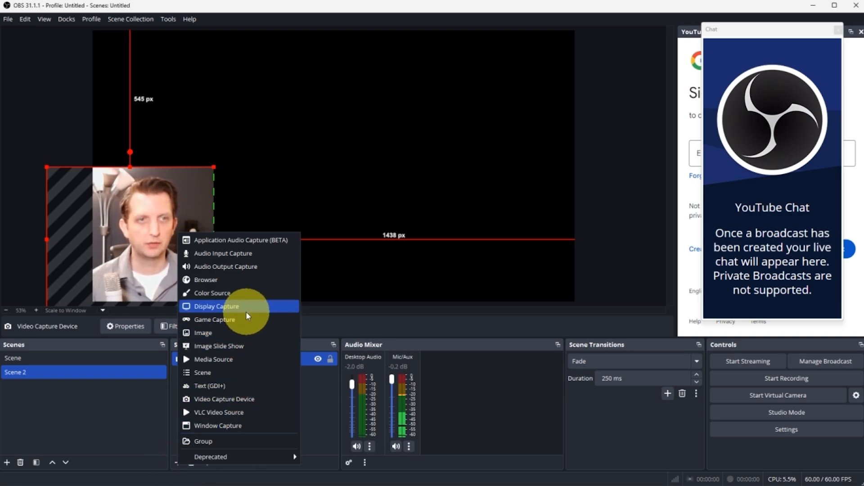
Step: Add a Display Capture source named 'Gameplay' capturing the SAMSUNG monitor
click(216, 306)
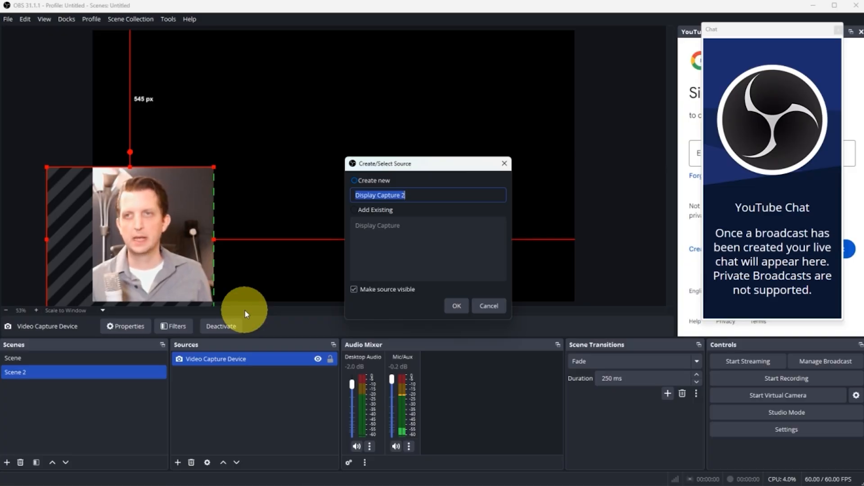
text(c)
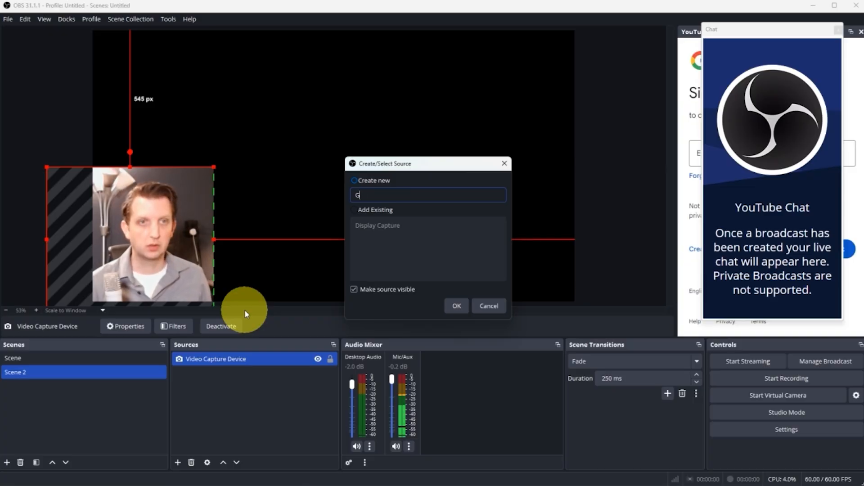
text(ame)
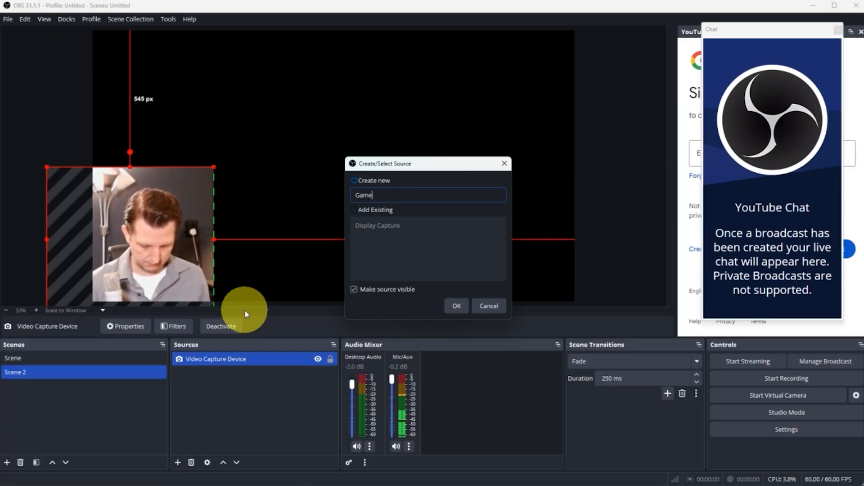
text(play)
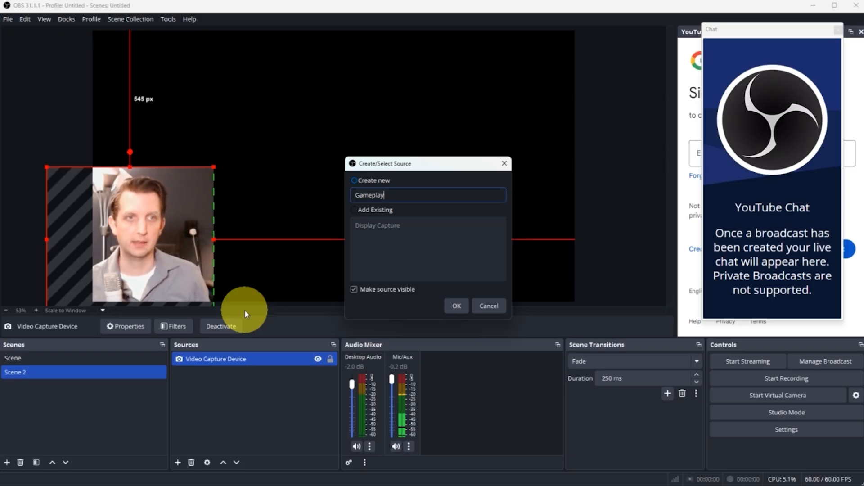
mouse_move(422, 229)
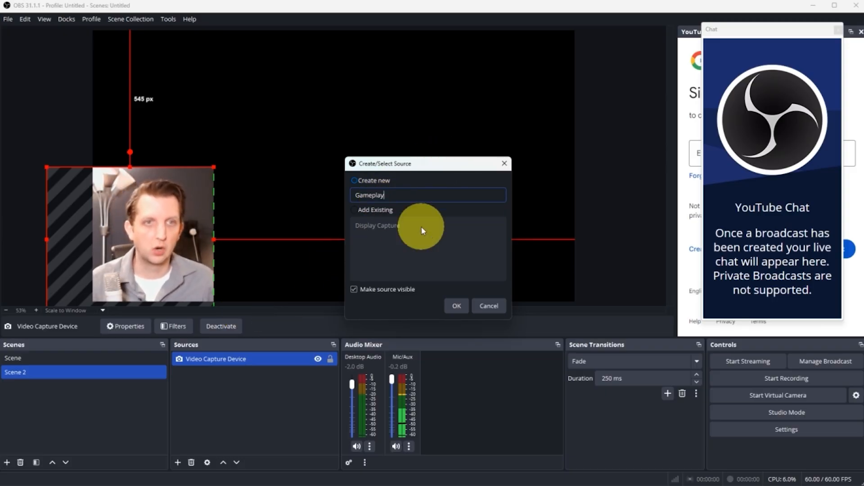
click(456, 305)
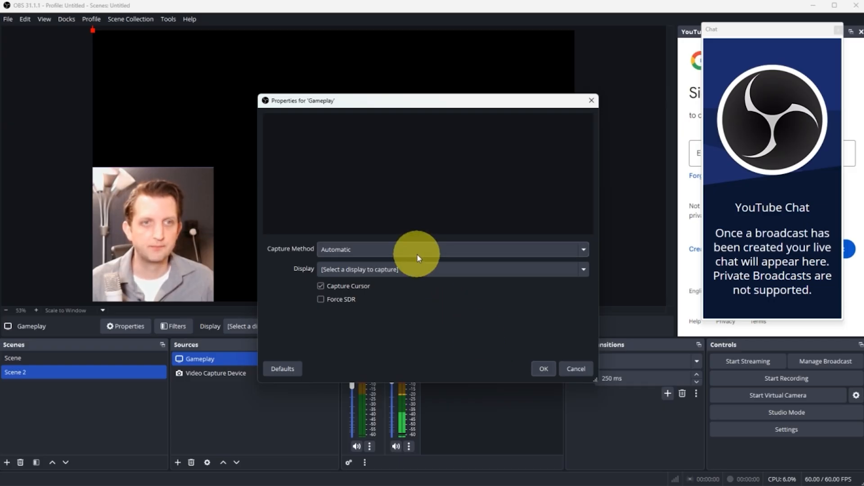
click(451, 270)
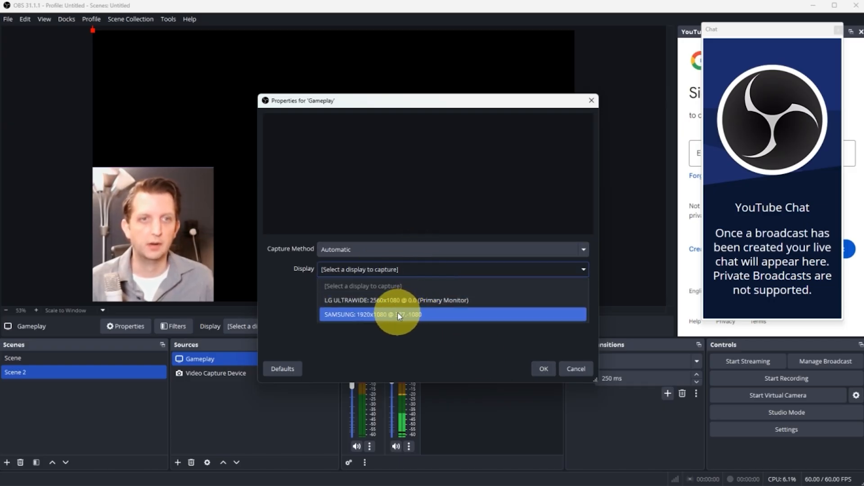
click(397, 314)
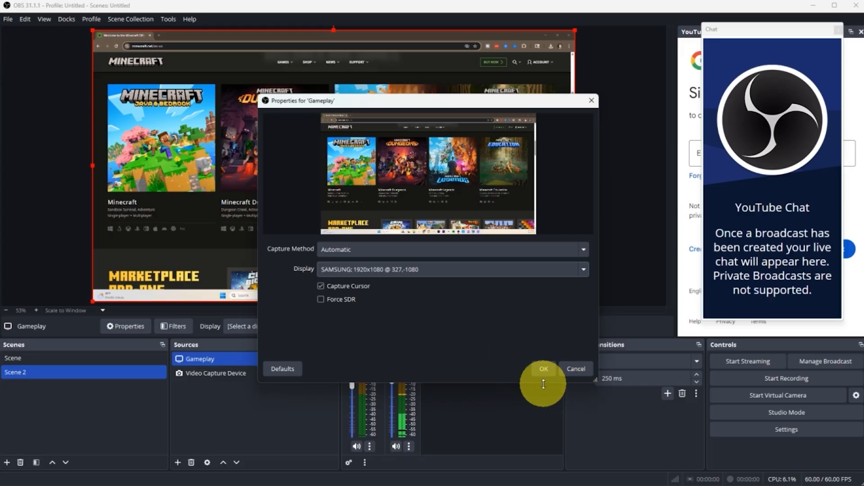
click(542, 369)
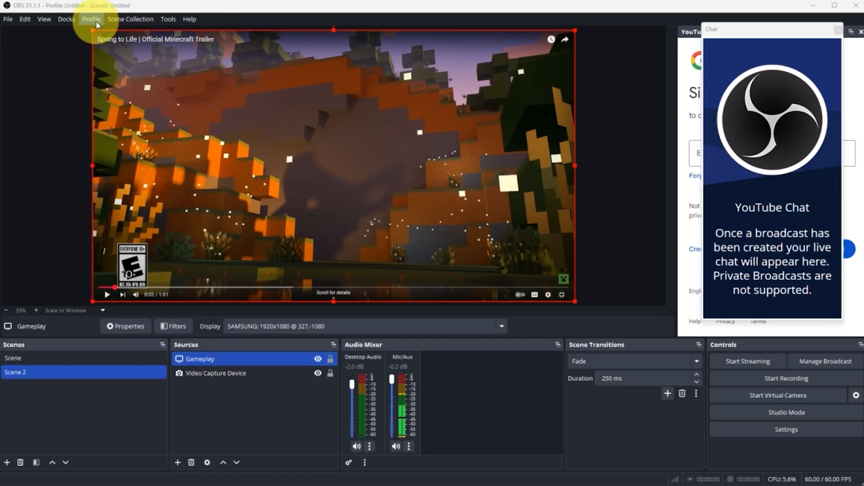
Step: Move the Video Capture Device webcam source above Gameplay in the Sources list
click(215, 373)
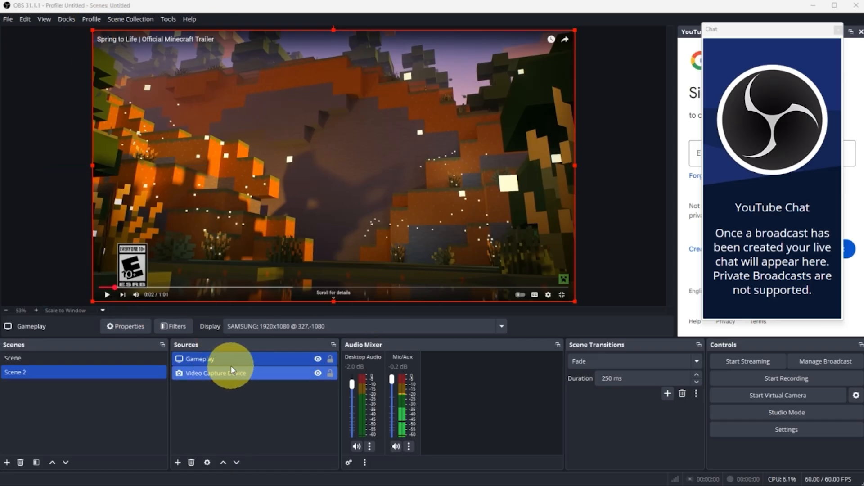
click(215, 373)
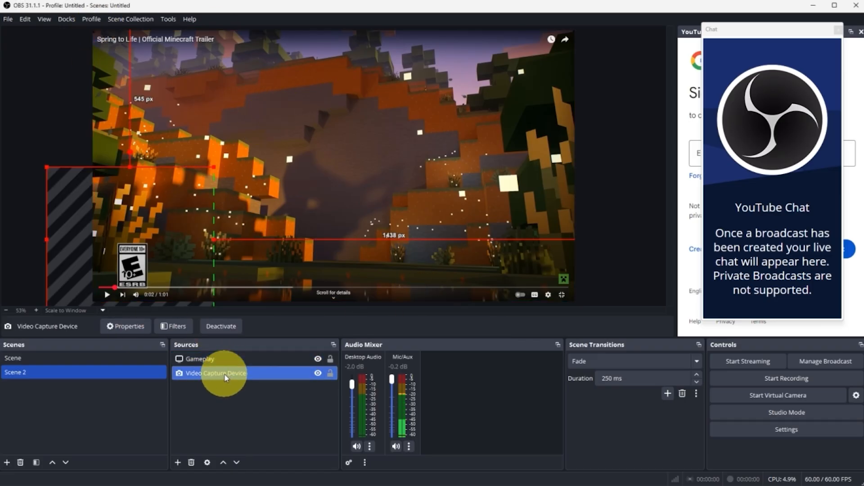
click(203, 359)
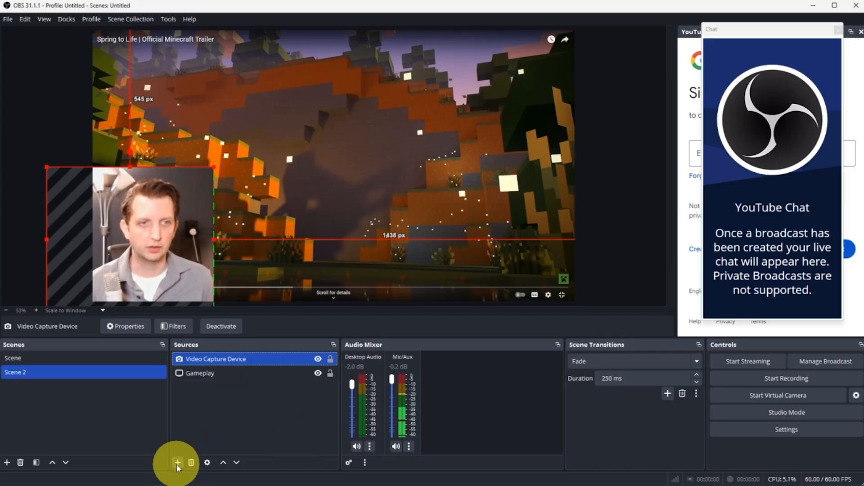
Step: Add a Text (GDI+) source reading 'Andy Knode'
click(176, 462)
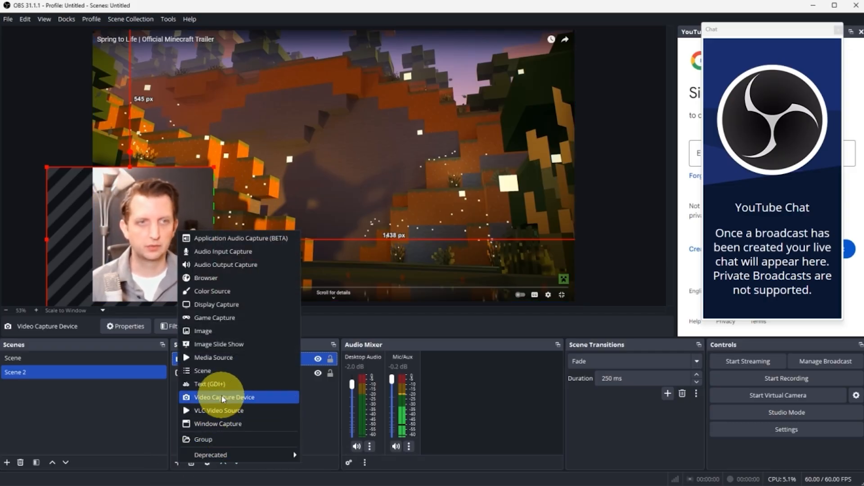
mouse_move(225, 307)
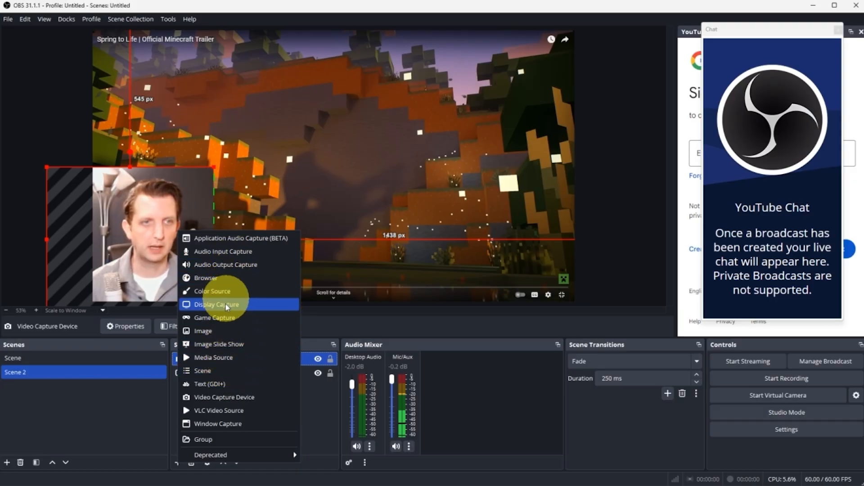
click(209, 384)
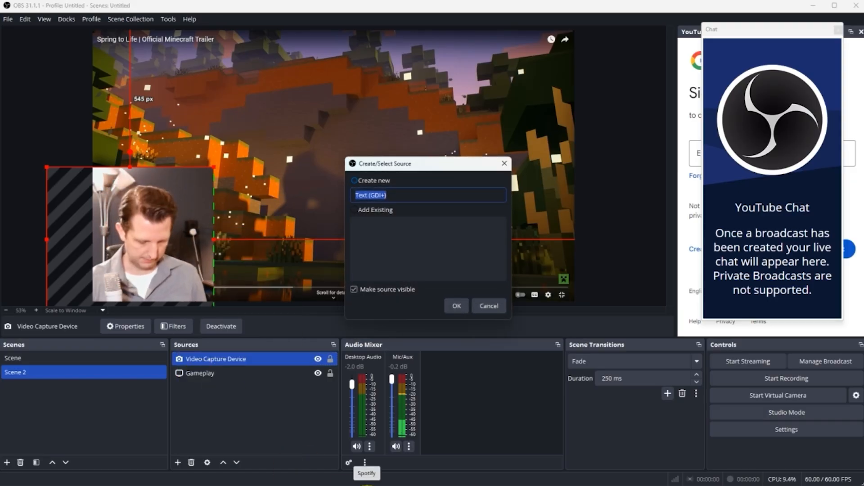
click(455, 305)
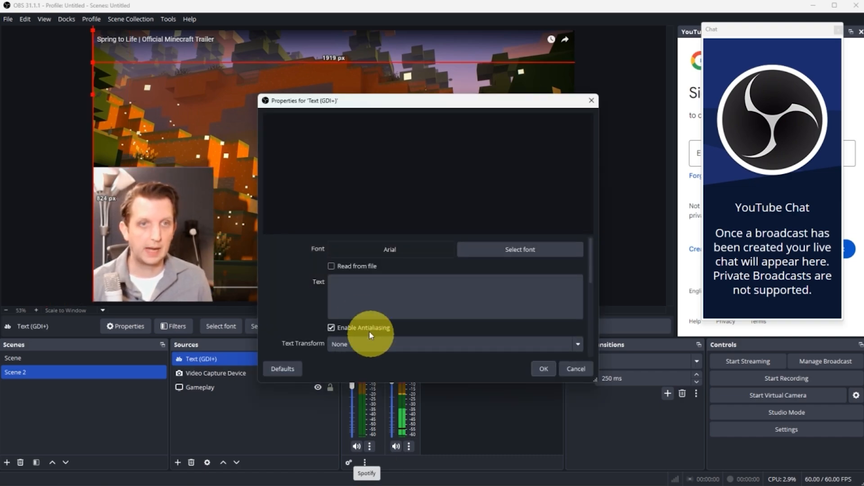
text(Andy Knode)
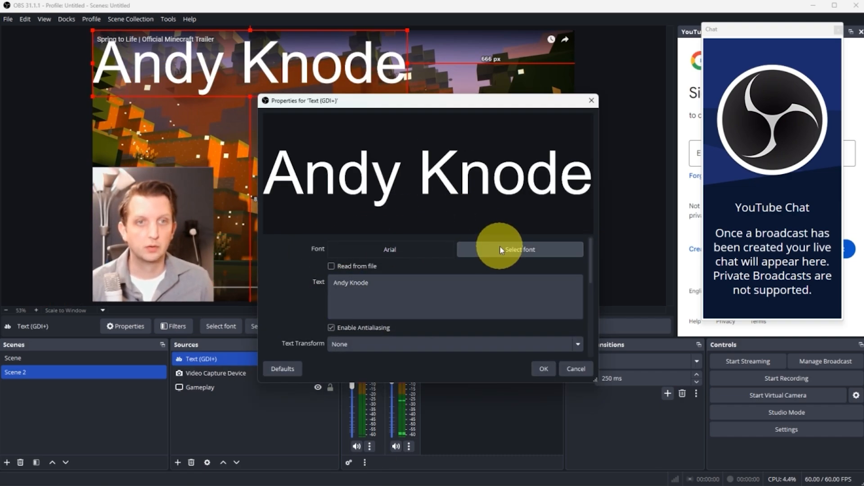
Step: Set the name text's font to ArcadeClassic and its colour to black
click(518, 249)
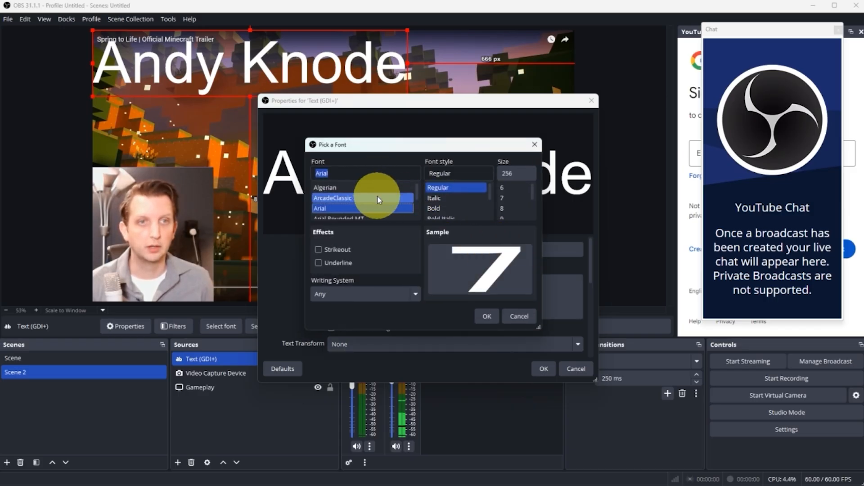
click(332, 197)
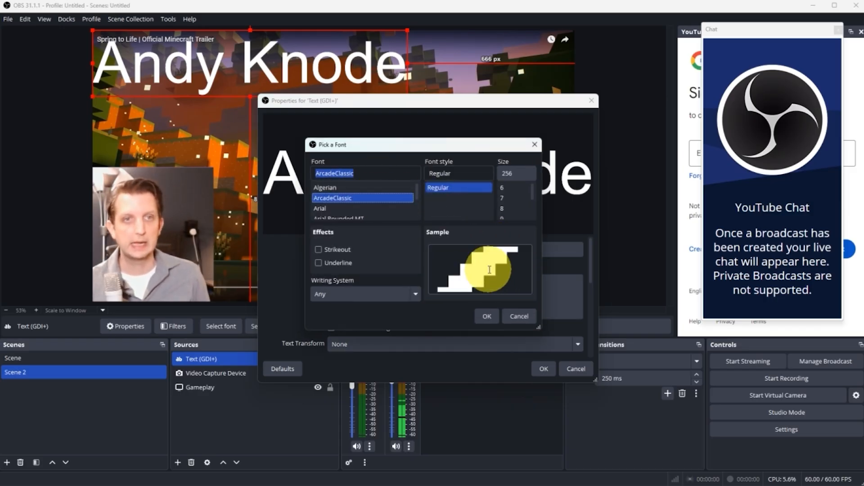
click(486, 315)
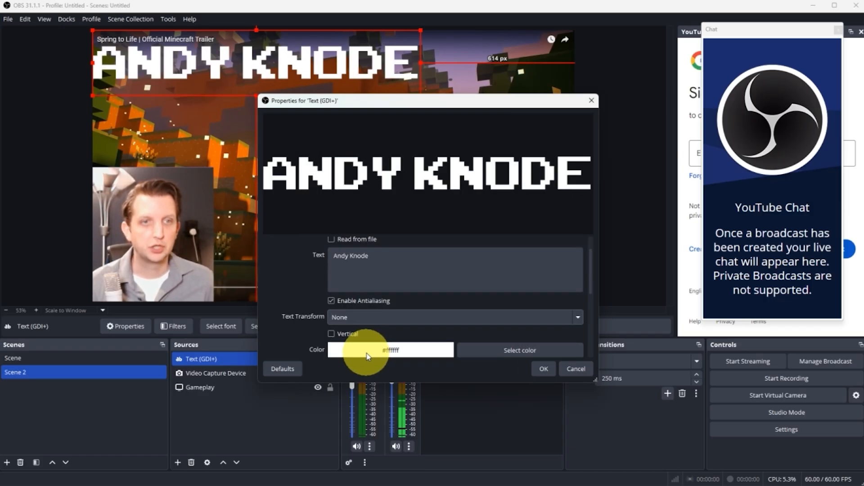
click(518, 350)
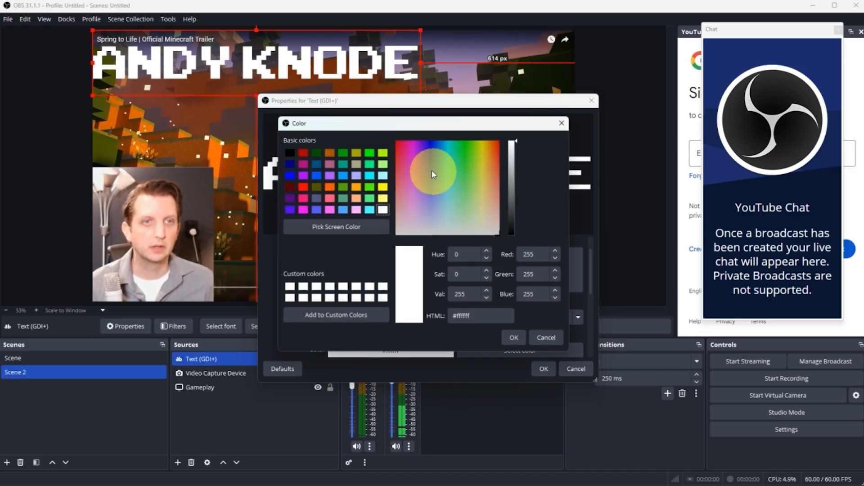
click(289, 153)
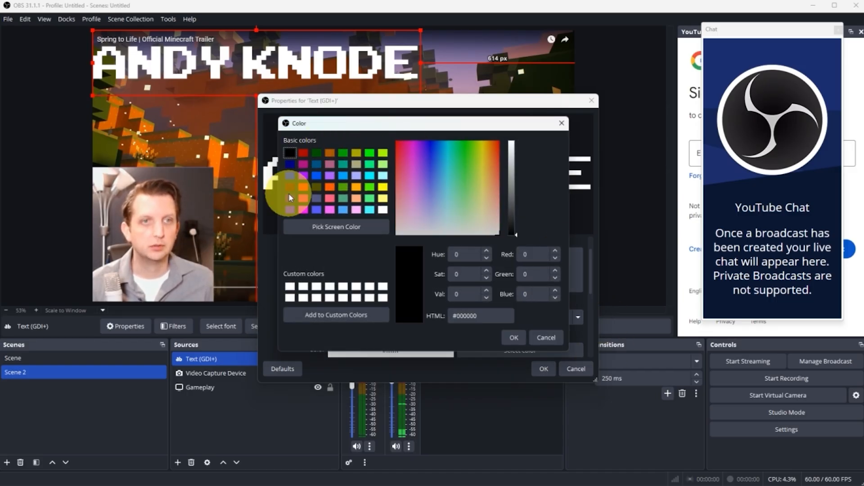
click(513, 337)
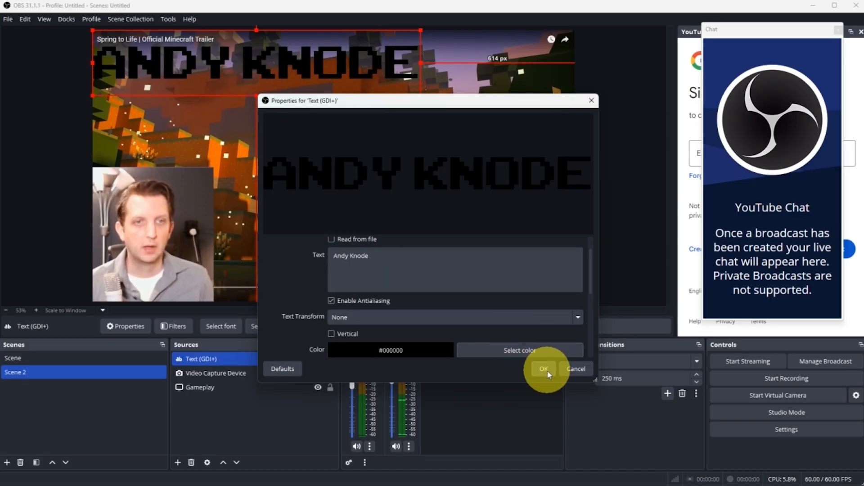
click(542, 368)
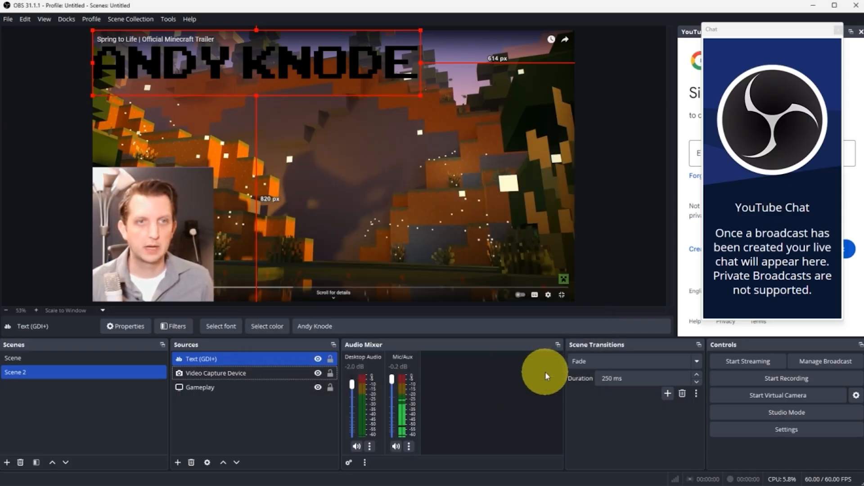
Step: Drag the Andy Knode text onto the webcam and shrink it along its bottom edge
drag(256, 61, 226, 279)
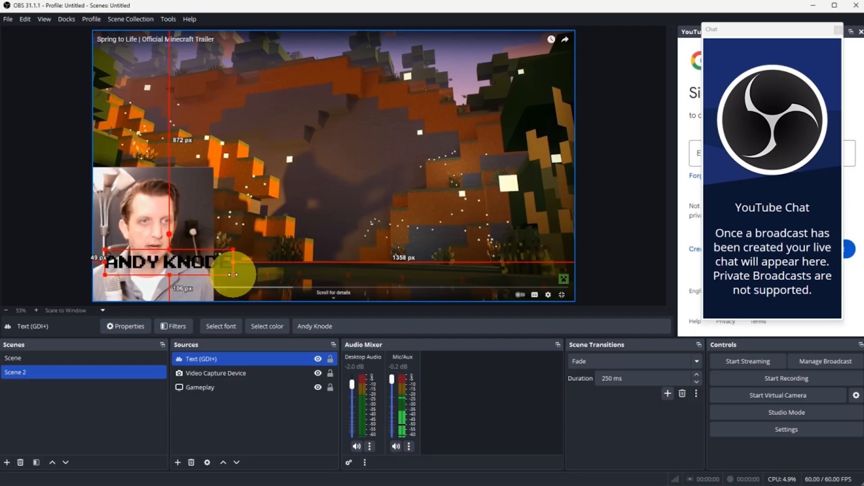
drag(231, 275, 212, 288)
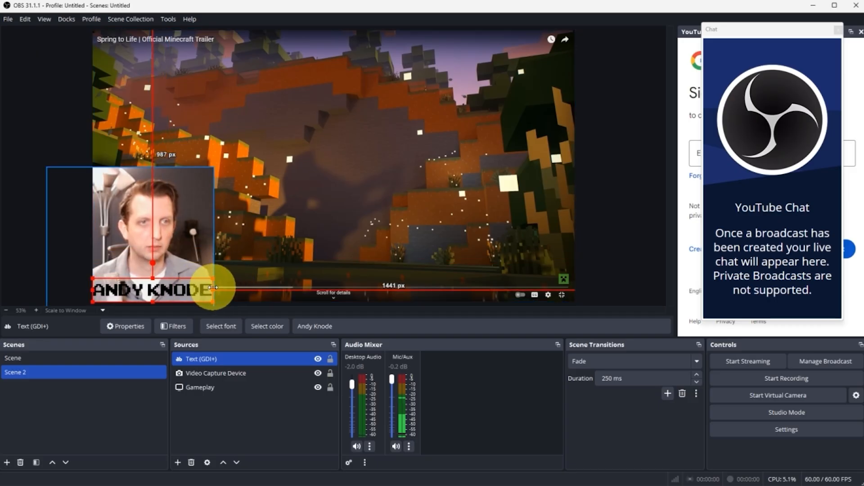
drag(215, 288, 198, 289)
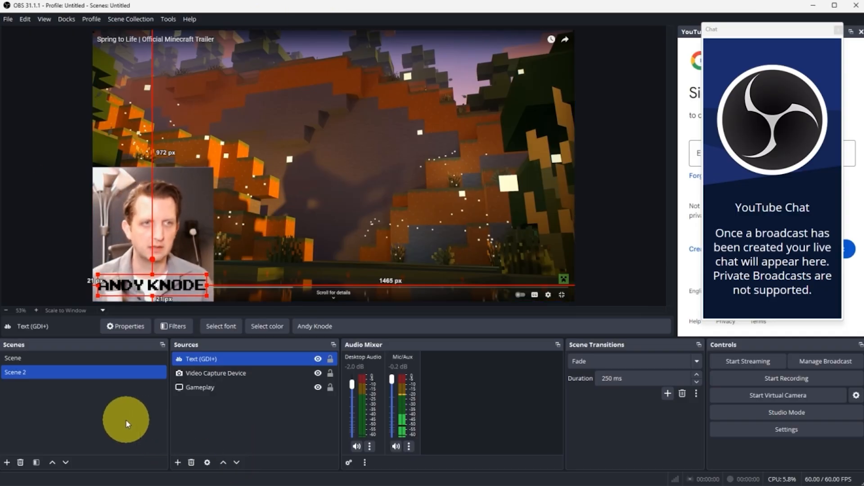
Step: Add Scene 3 with an image source showing Andy Logo.png, then rename Scene 2
click(6, 462)
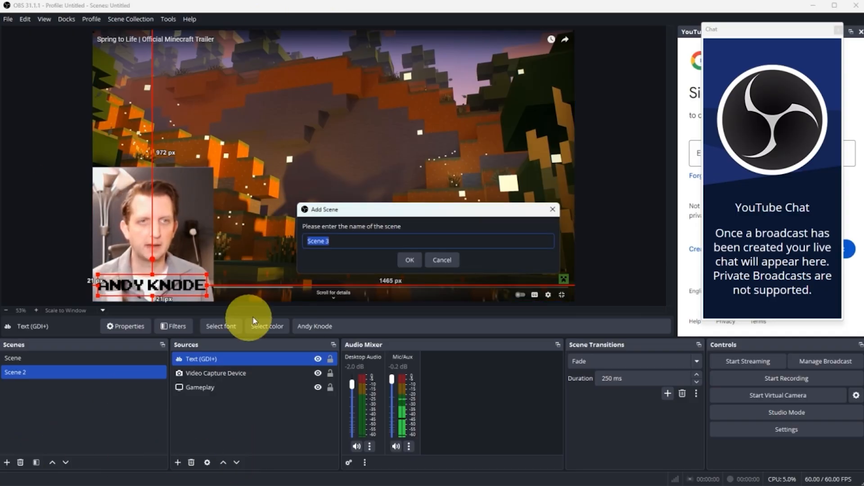
click(409, 260)
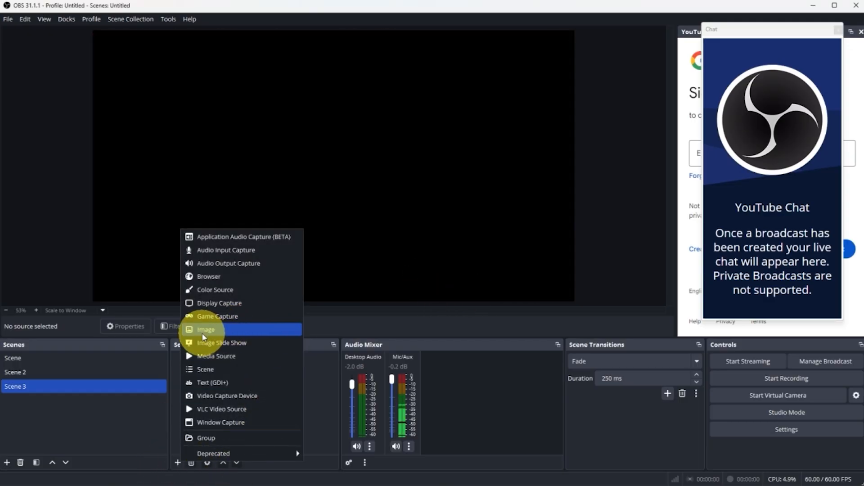
click(206, 329)
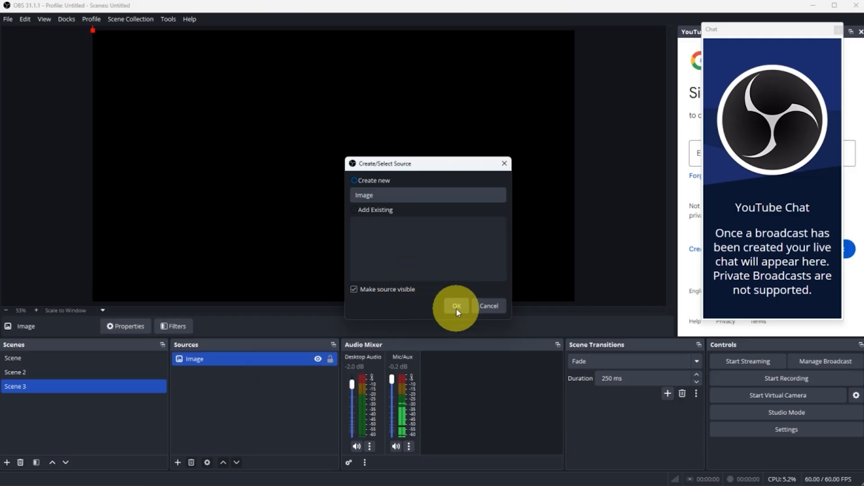
click(456, 306)
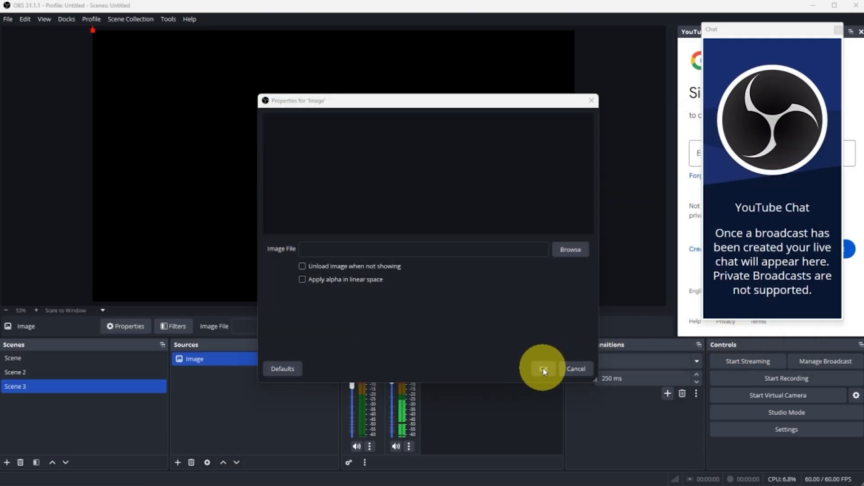
click(543, 368)
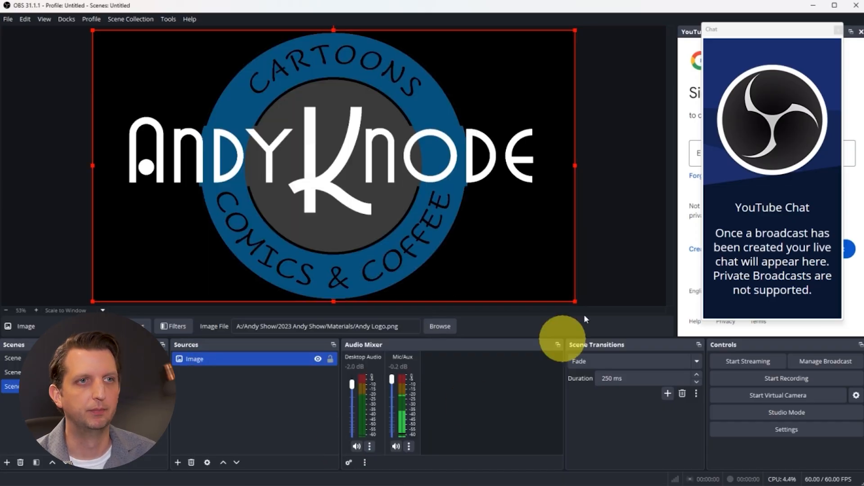
mouse_move(503, 239)
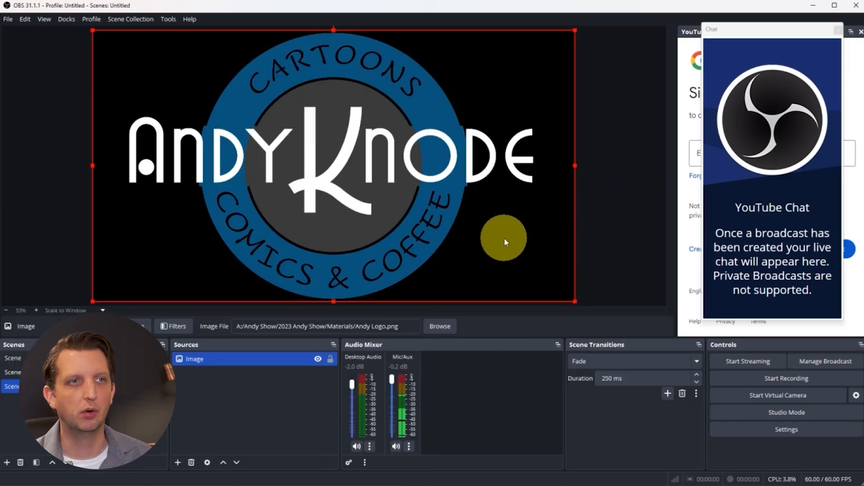
right_click(17, 372)
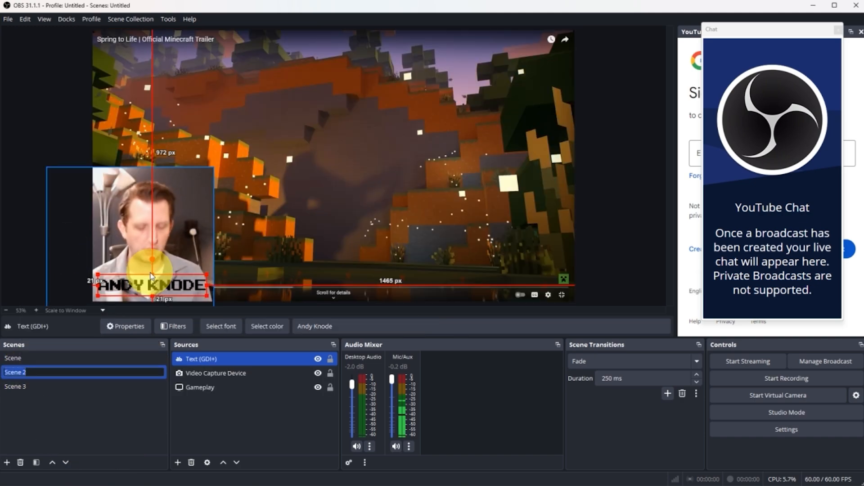
click(22, 386)
text(Logo)
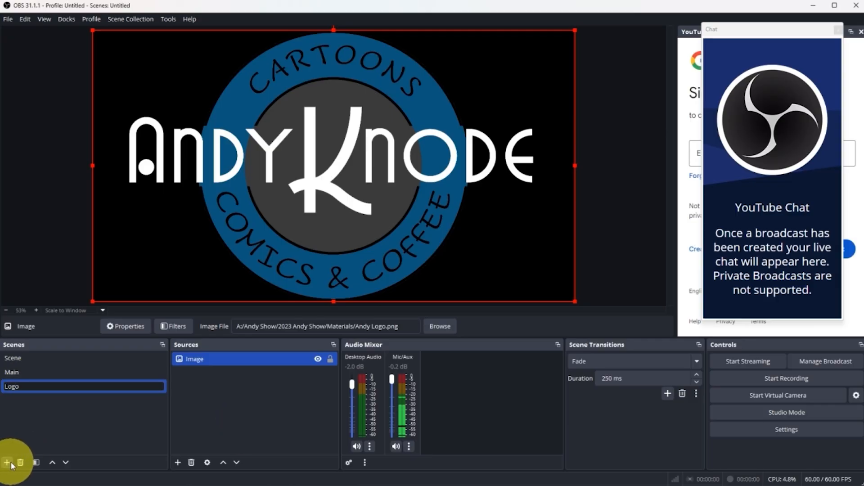
mouse_move(8, 462)
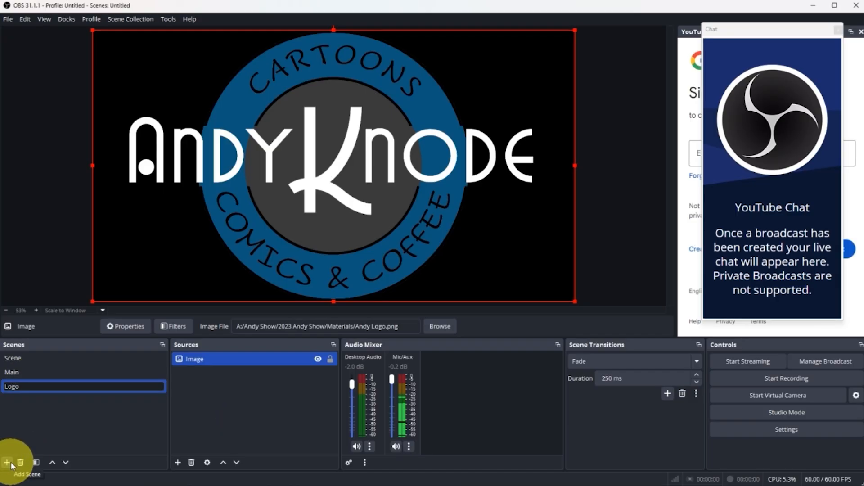
Step: Create a fourth, empty scene named BlankScreen
click(7, 463)
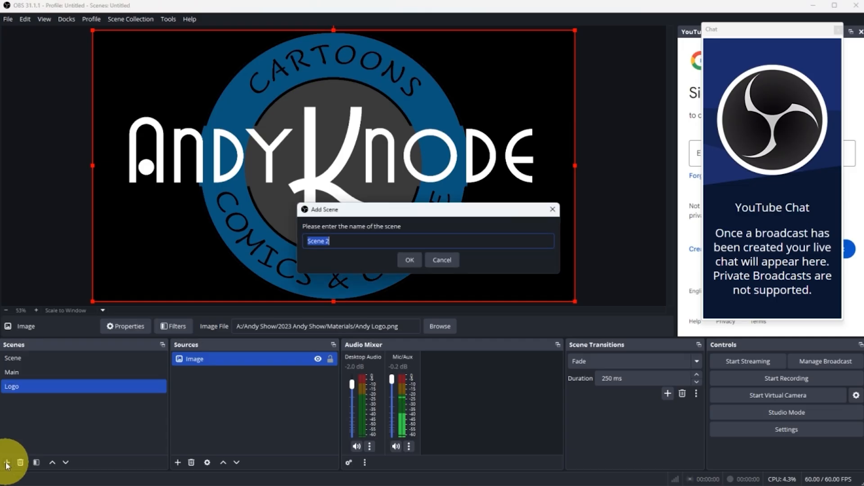
text(Blank)
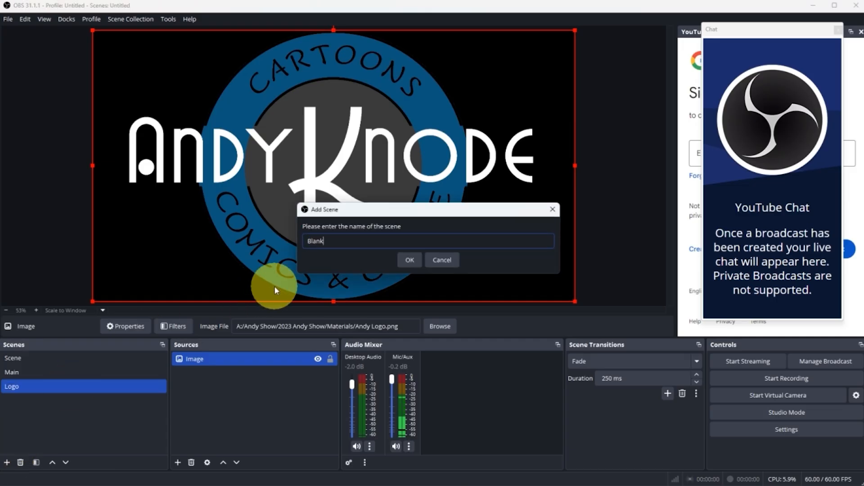
click(409, 259)
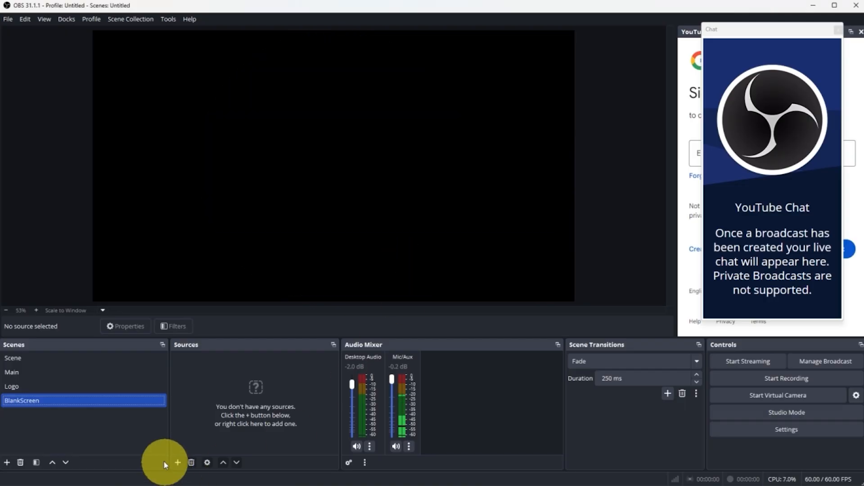
Step: Cycle through the Logo, Main and BlankScreen scenes, finishing on Main
click(26, 386)
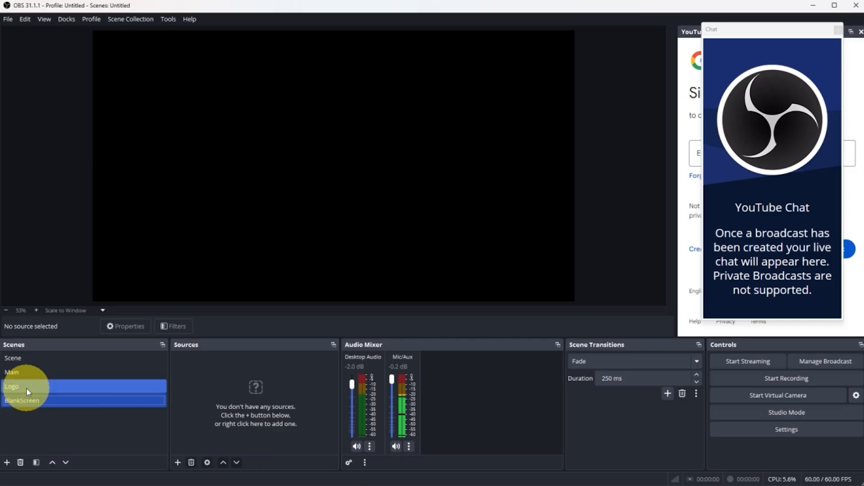
click(12, 386)
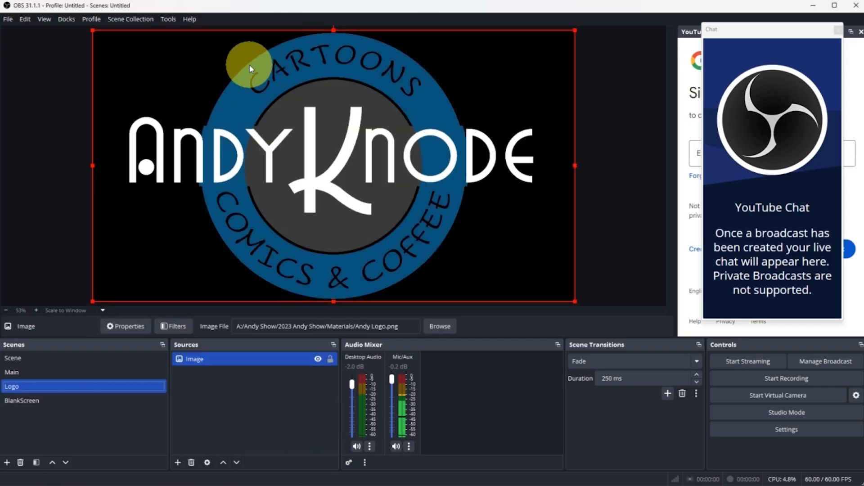
click(12, 372)
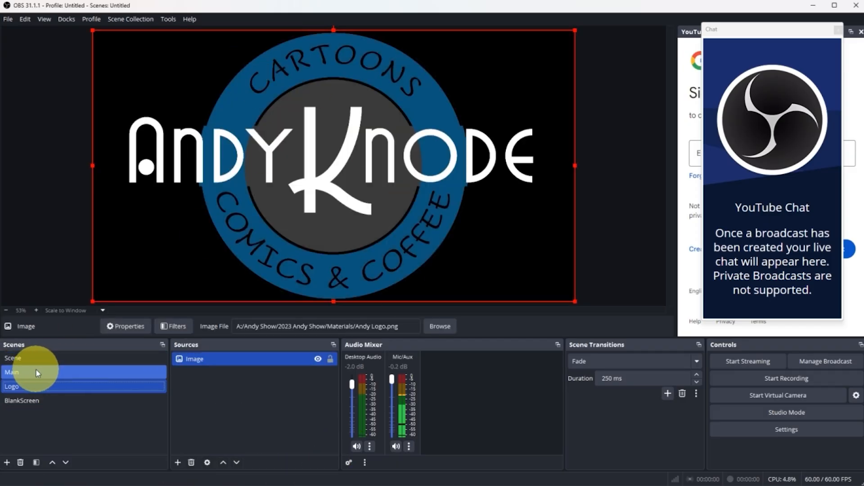
click(12, 372)
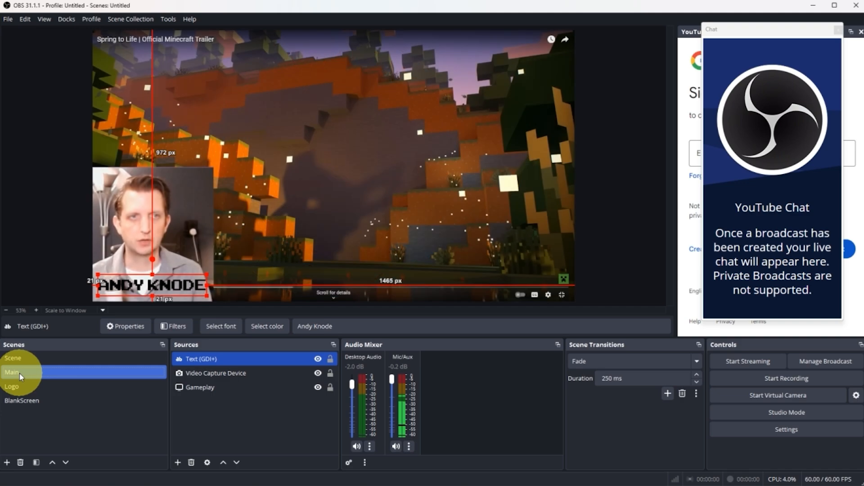
click(22, 400)
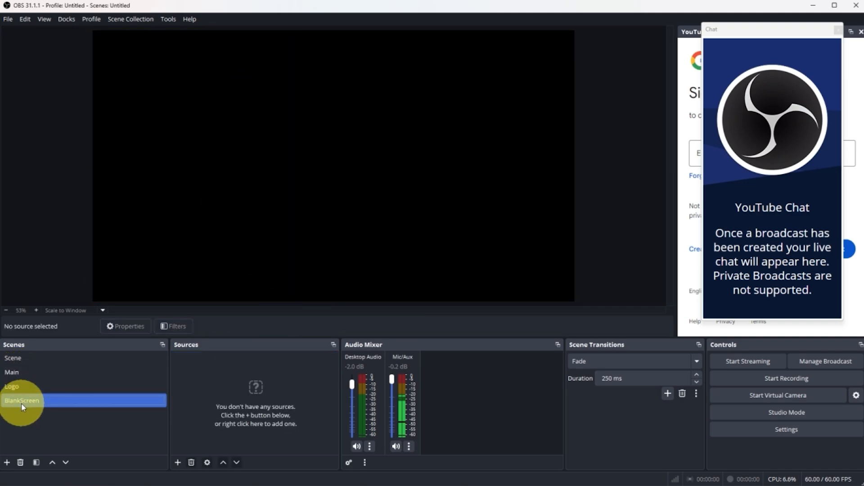
click(12, 372)
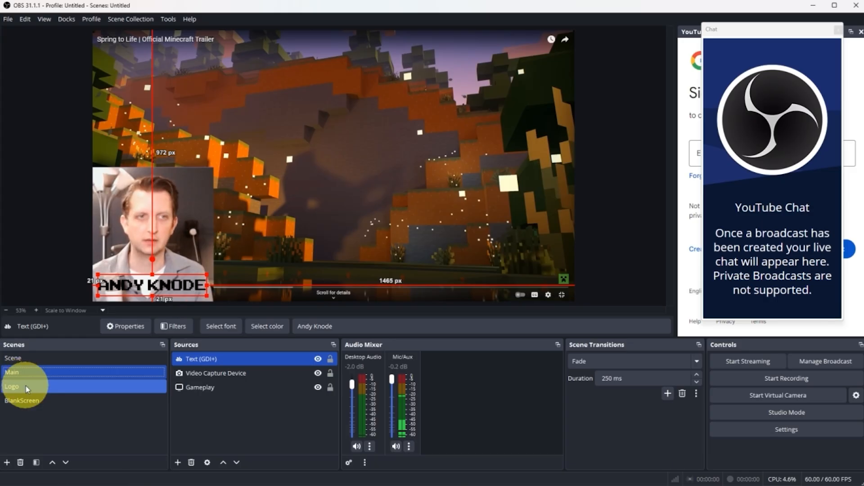
click(10, 385)
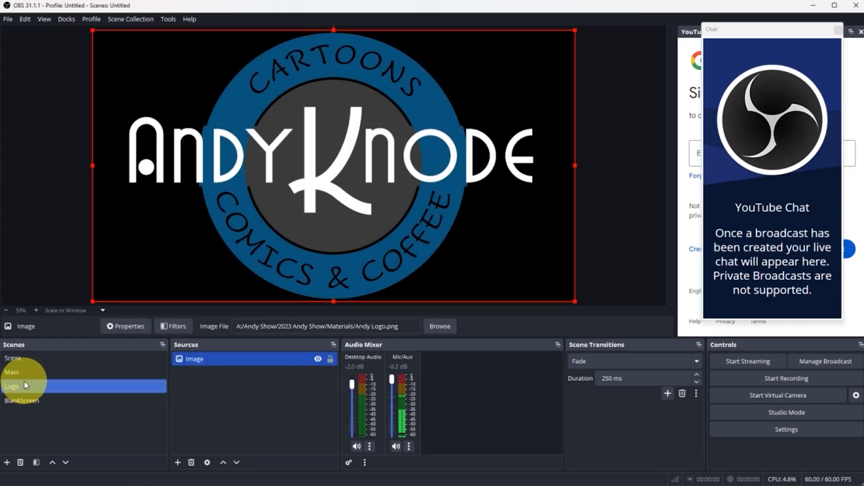
click(13, 372)
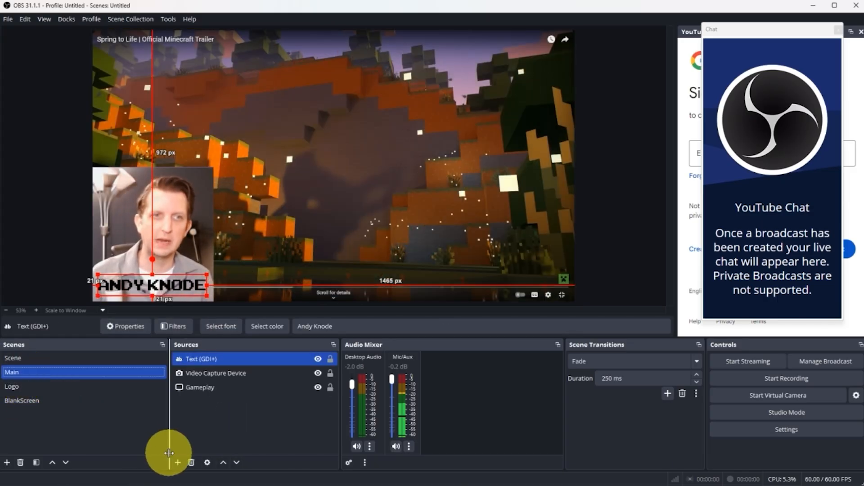
click(216, 373)
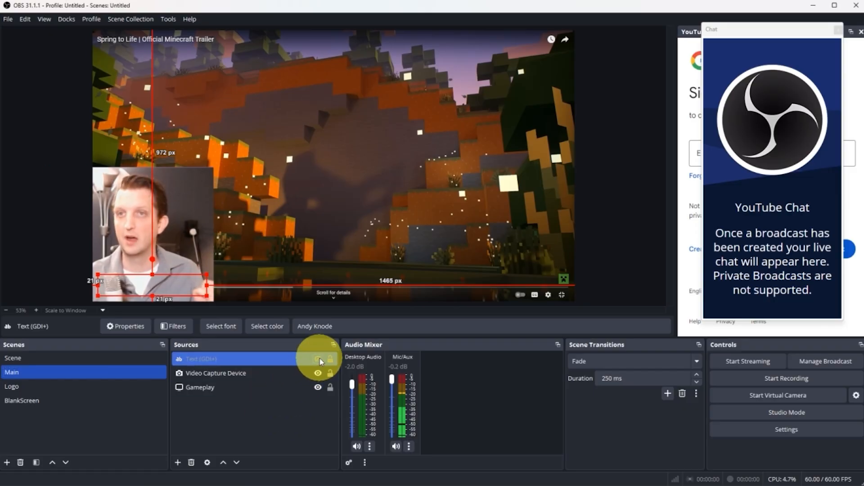
click(318, 358)
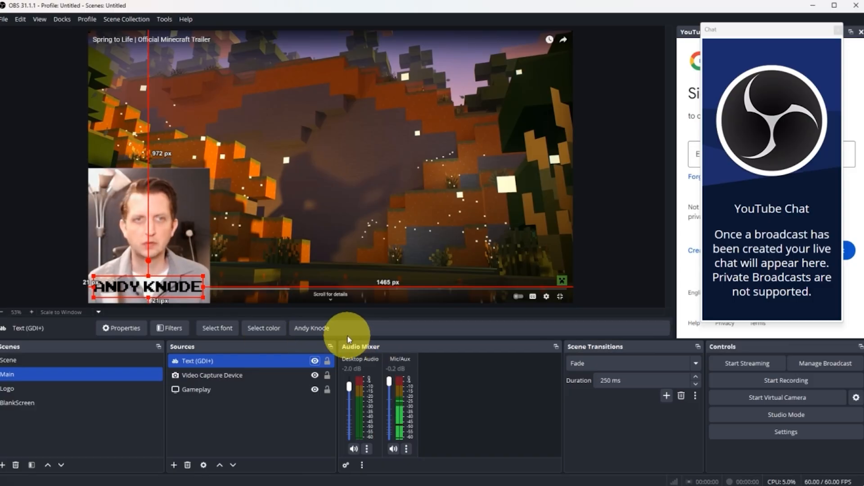
mouse_move(441, 372)
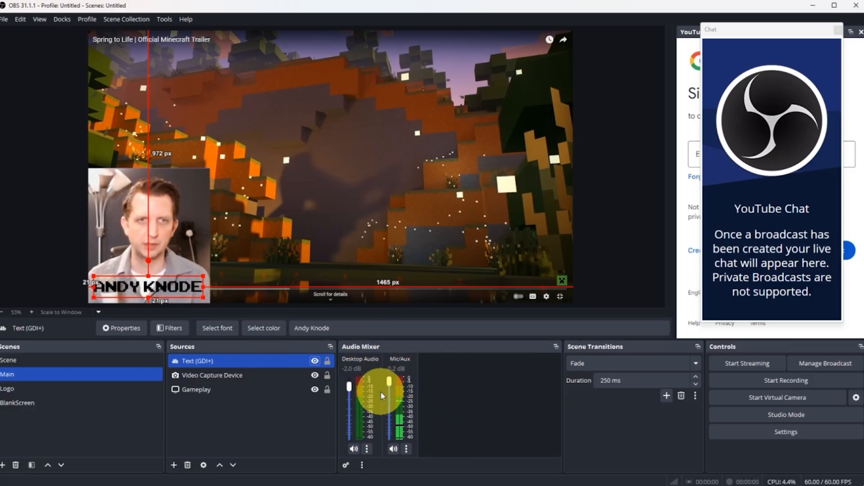
click(4, 19)
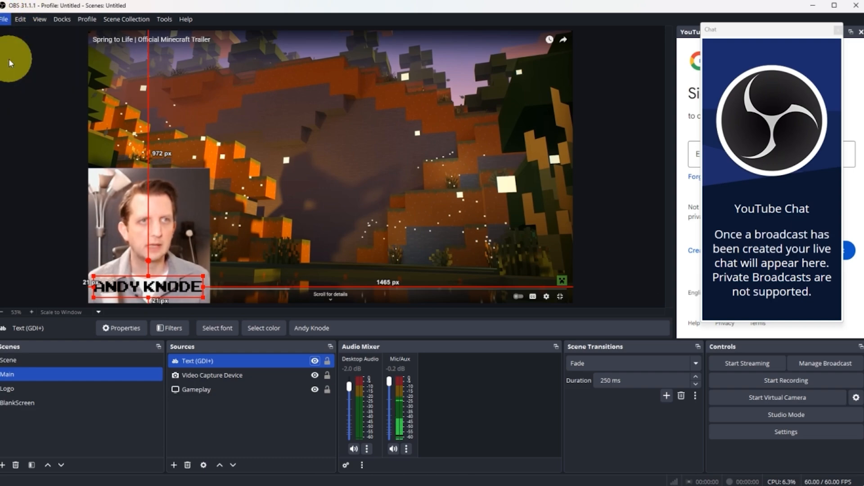
click(785, 432)
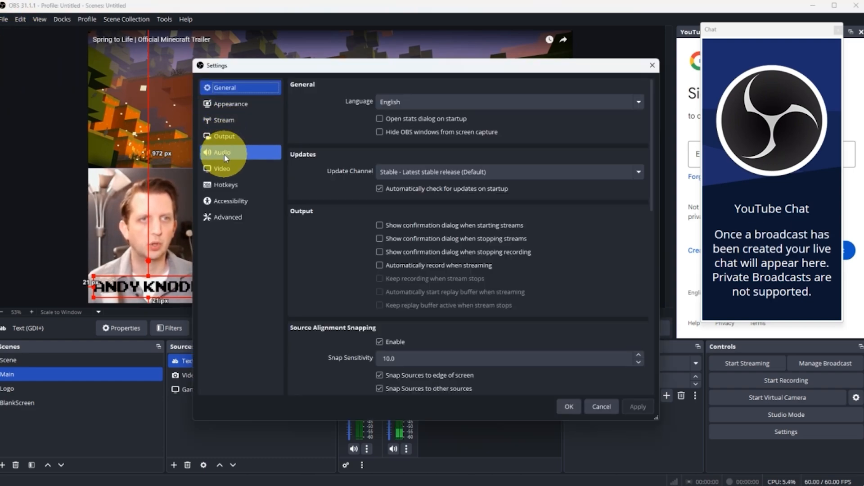
click(222, 152)
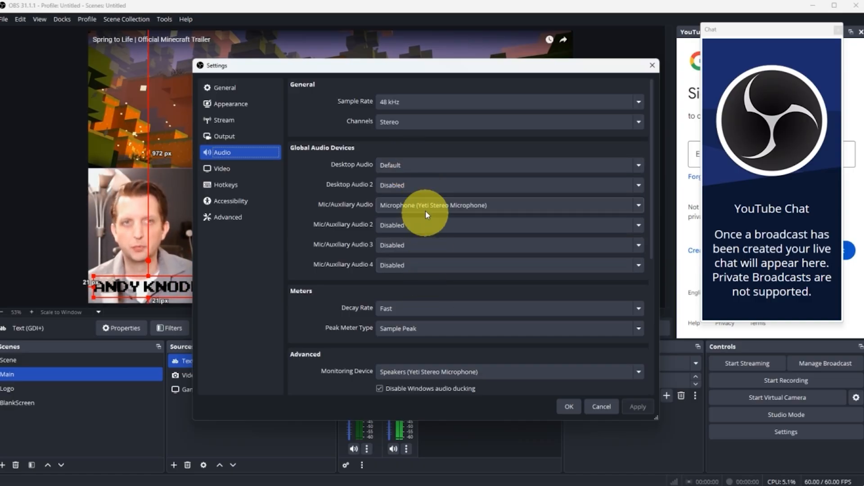
mouse_move(434, 262)
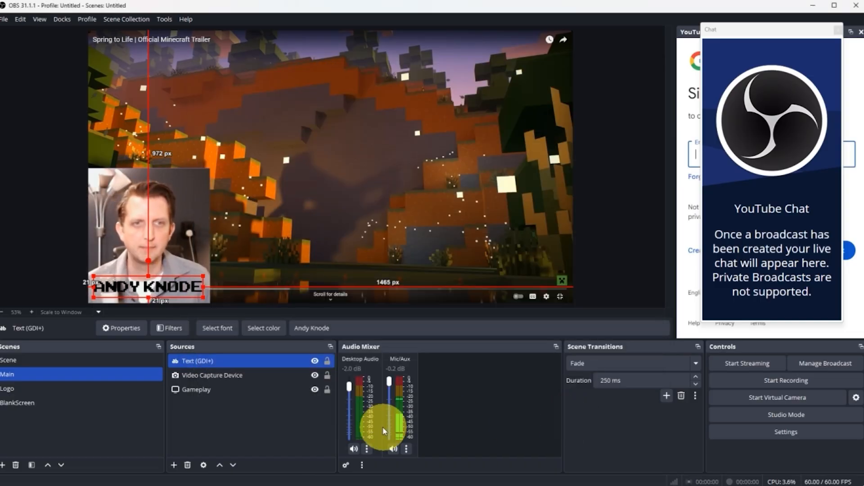
Step: Raise the Mic/Aux fader to 0 dB and lower Desktop Audio to about -28.5 dB
drag(389, 383, 388, 419)
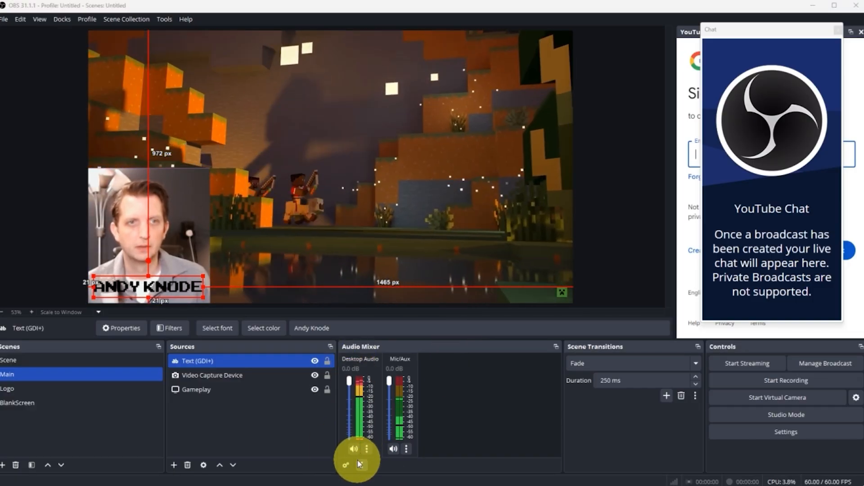
drag(353, 386, 349, 408)
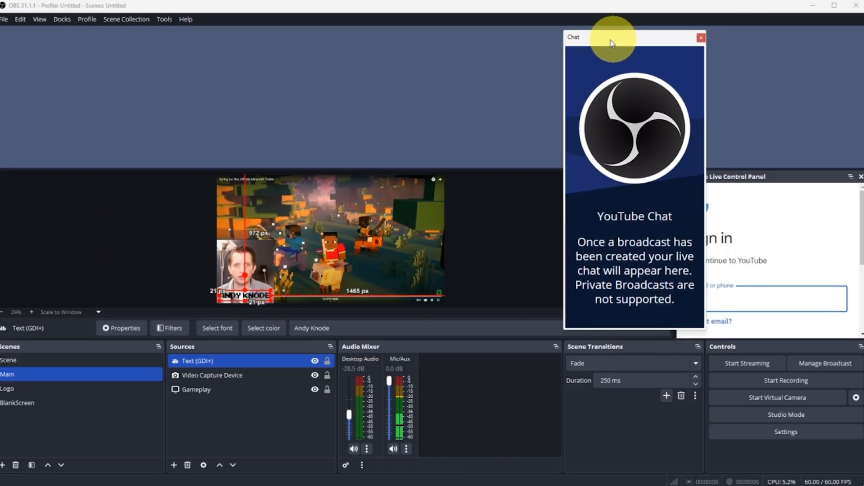
Step: Dock the YouTube Chat panel at the OBS window's left edge, then bring up YouTube Studio
drag(610, 37, 40, 124)
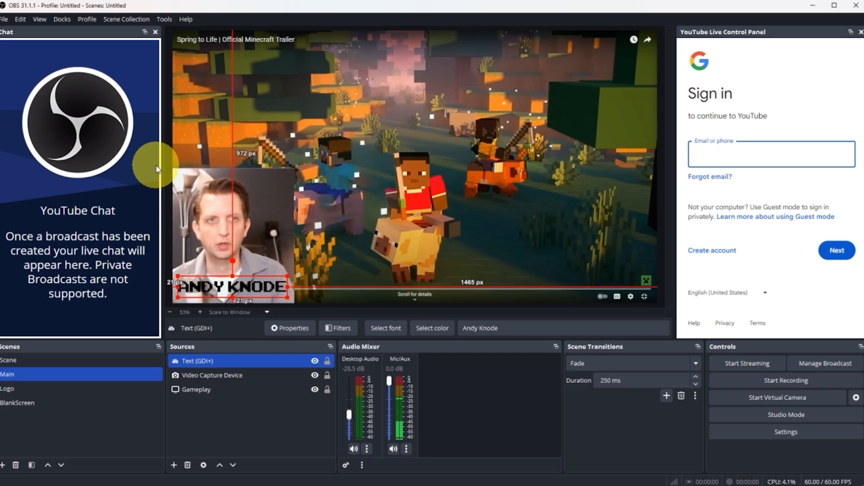
mouse_move(162, 132)
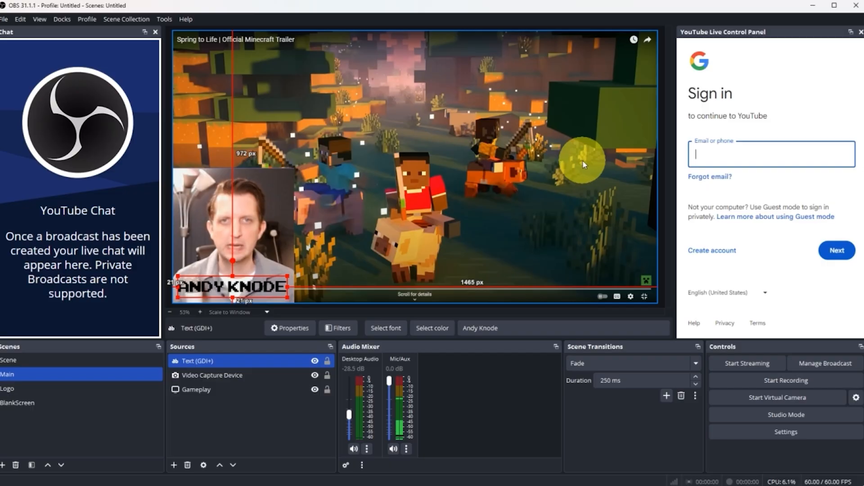
click(770, 154)
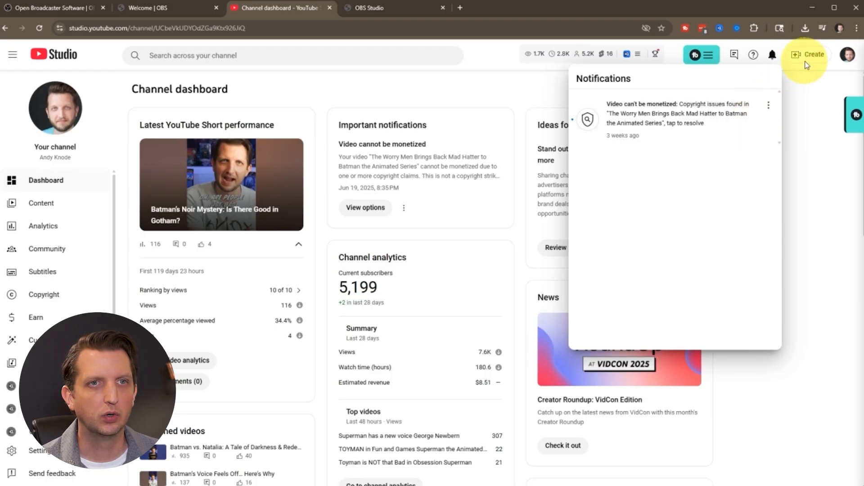
Step: Create a live stream via Create > Go live and save its title as 'OBS test'
click(809, 55)
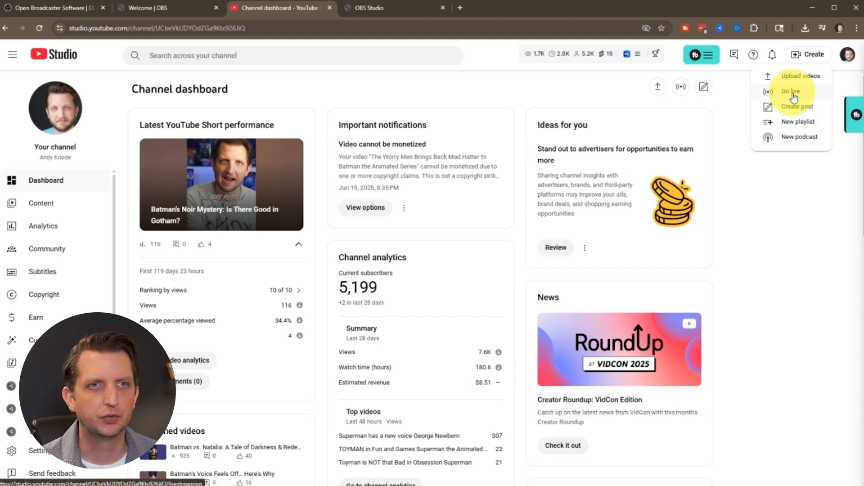
click(792, 91)
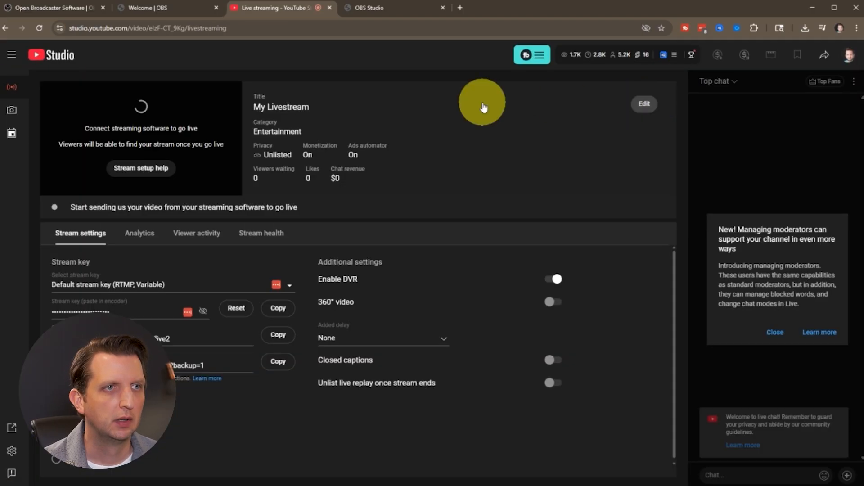
click(643, 103)
text(OBS test)
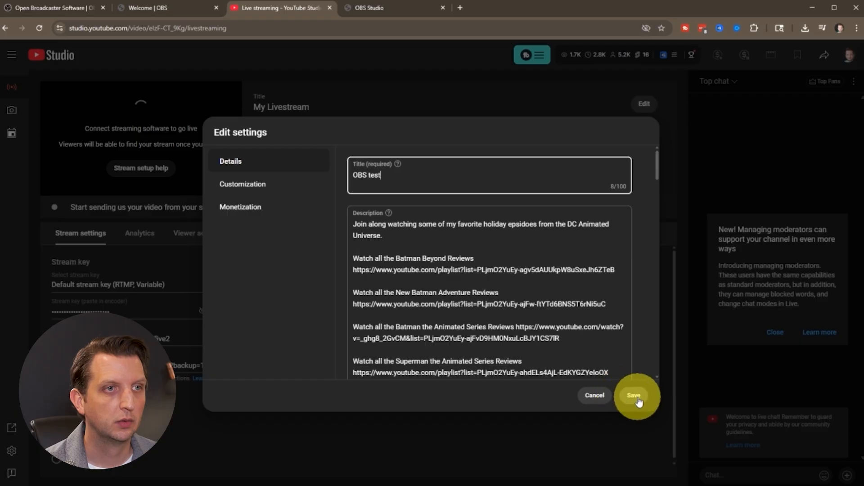
click(633, 395)
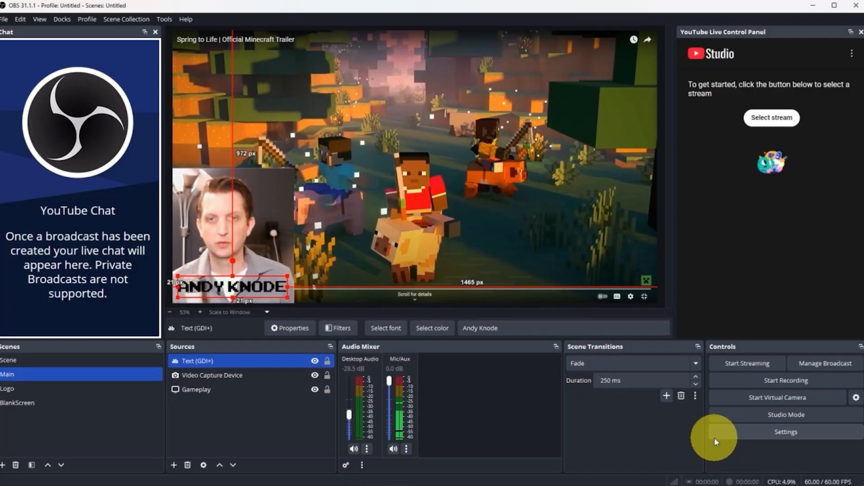
mouse_move(827, 366)
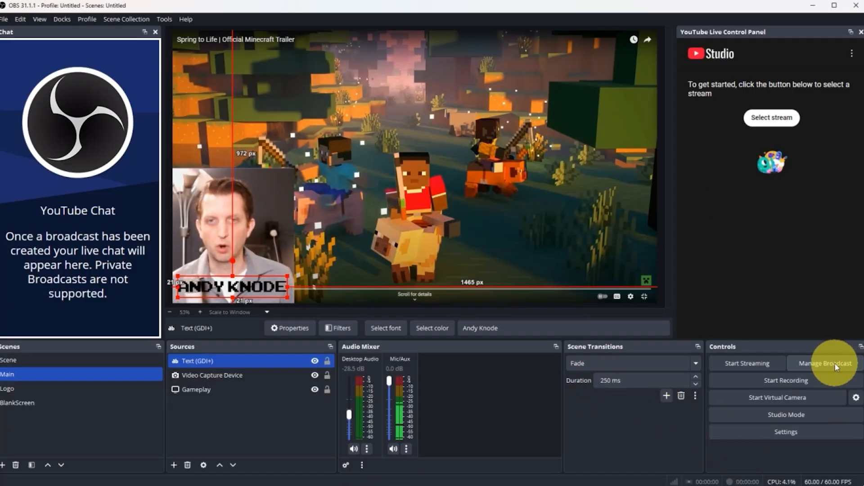
Step: Select the existing 'OBS test' broadcast through Manage Broadcast
click(824, 363)
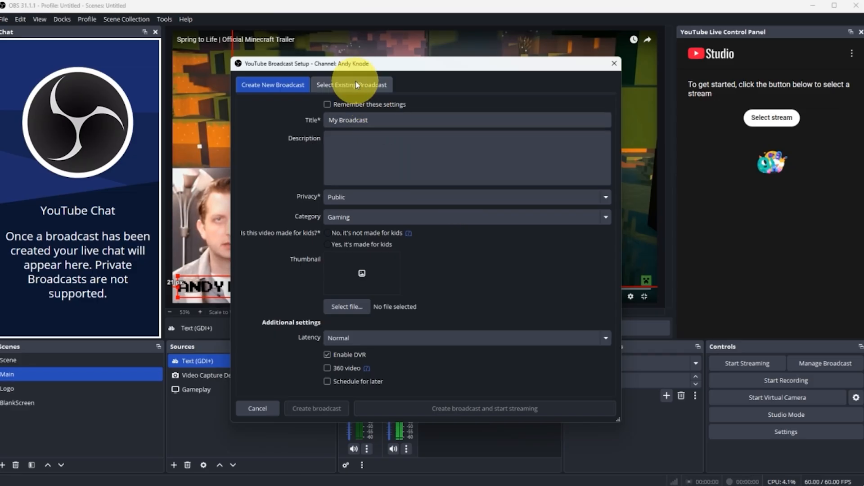
click(351, 85)
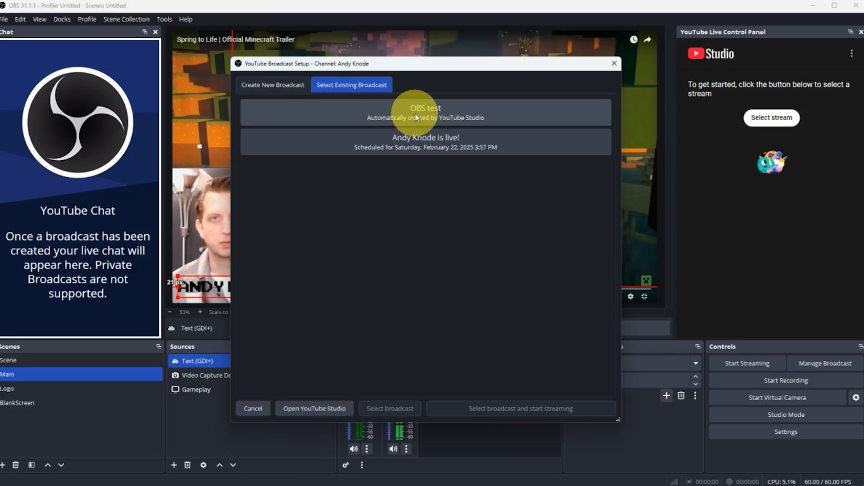
click(425, 112)
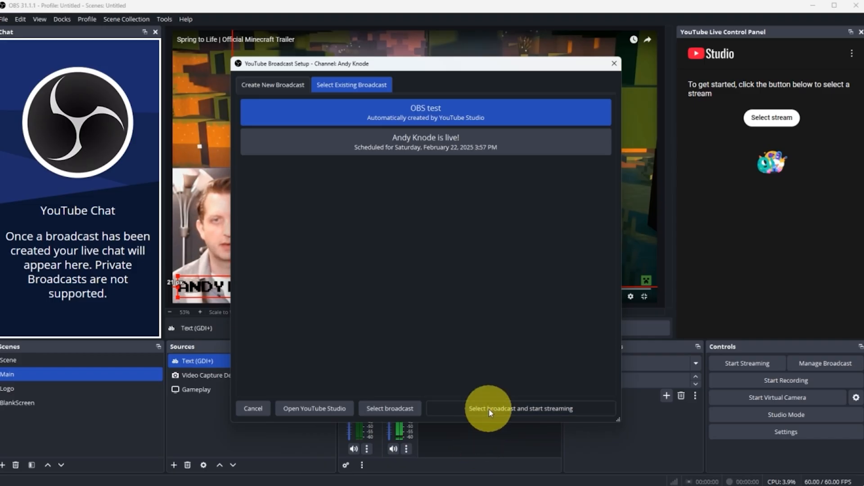
click(520, 408)
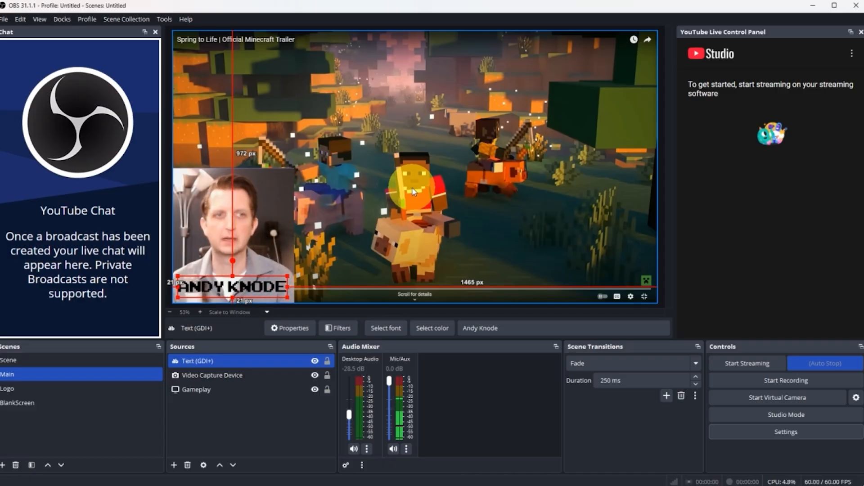
click(7, 388)
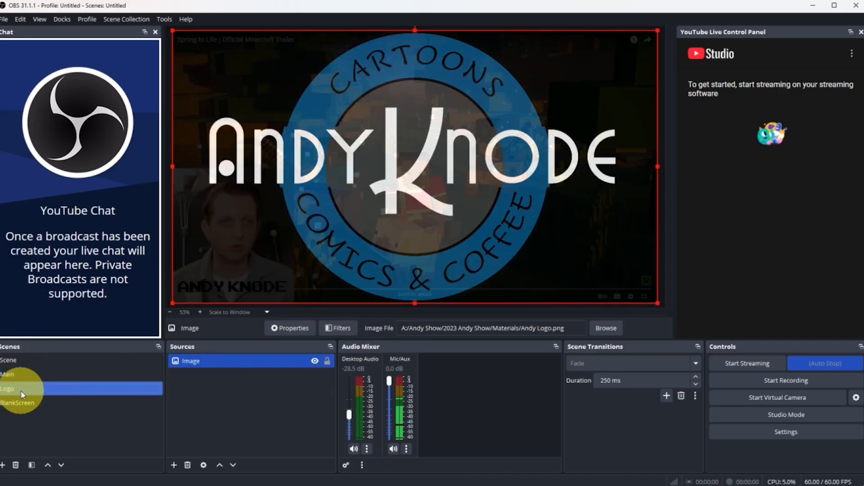
click(8, 360)
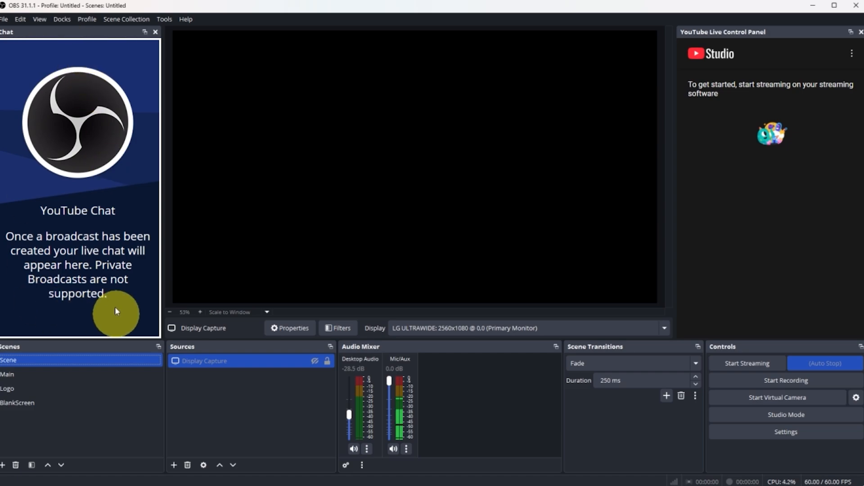
click(8, 375)
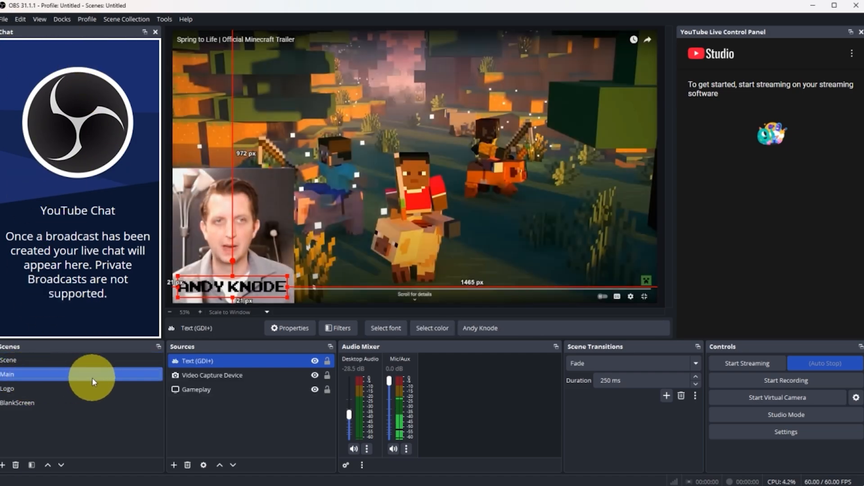